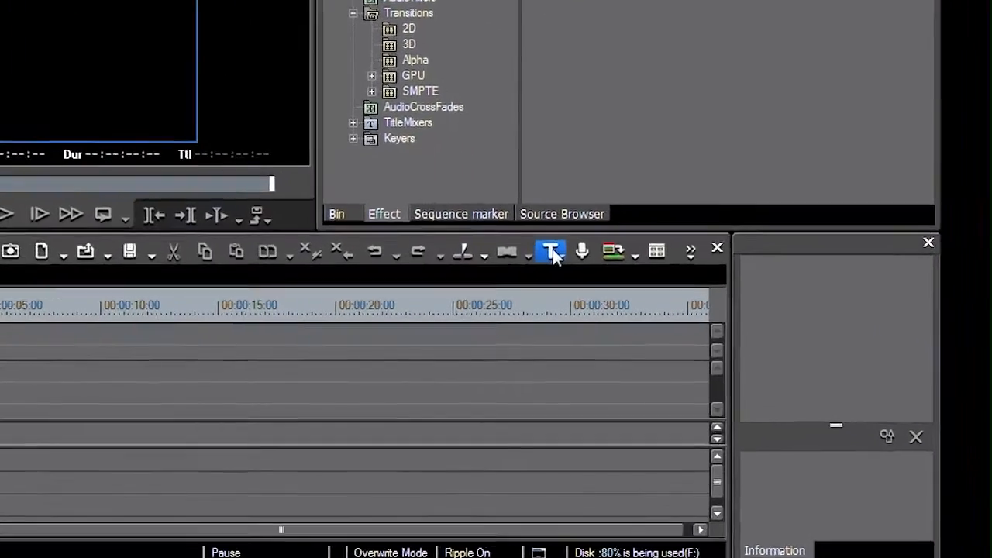
Open the EDIUS Title Template Library from the Tools menu.
click(550, 250)
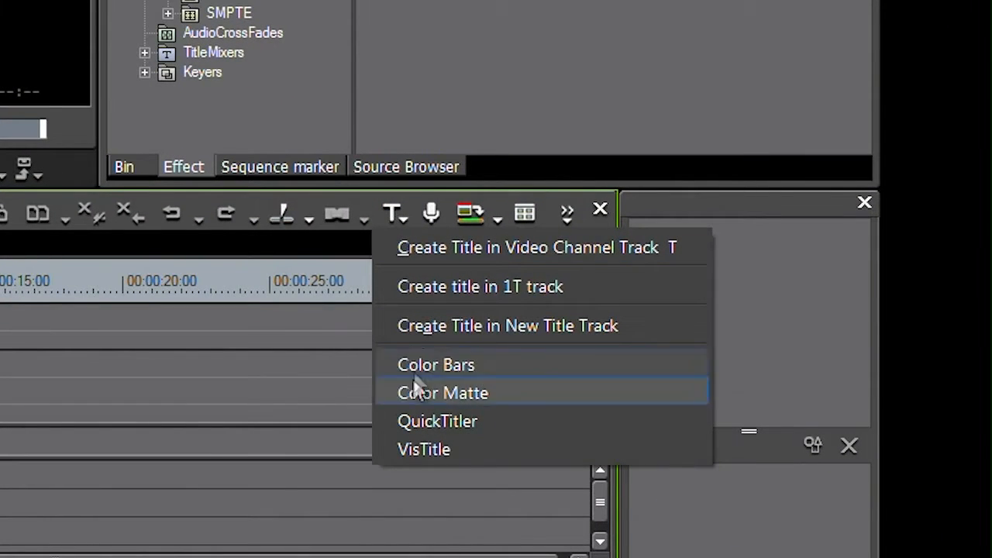
mouse_move(423, 450)
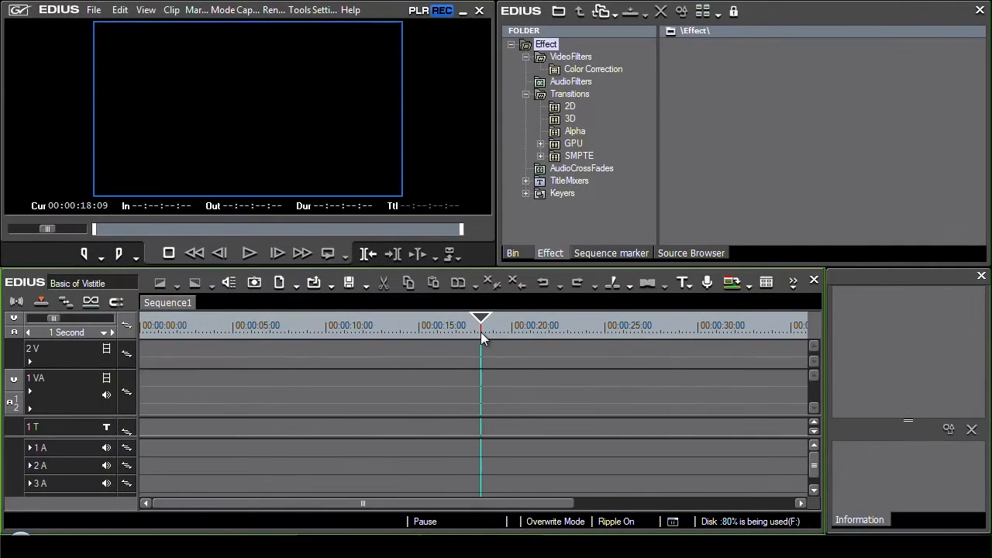
mouse_move(480, 333)
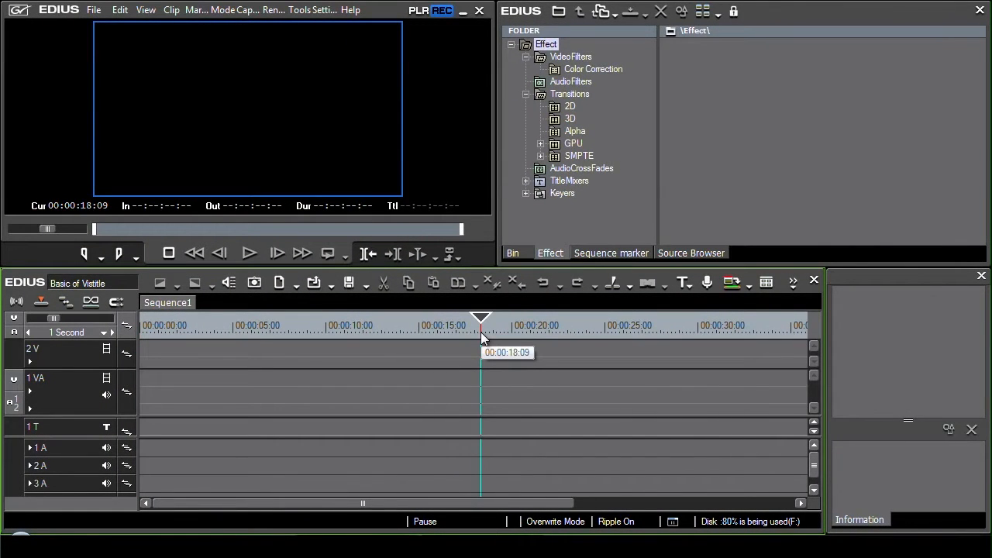
mouse_move(503, 183)
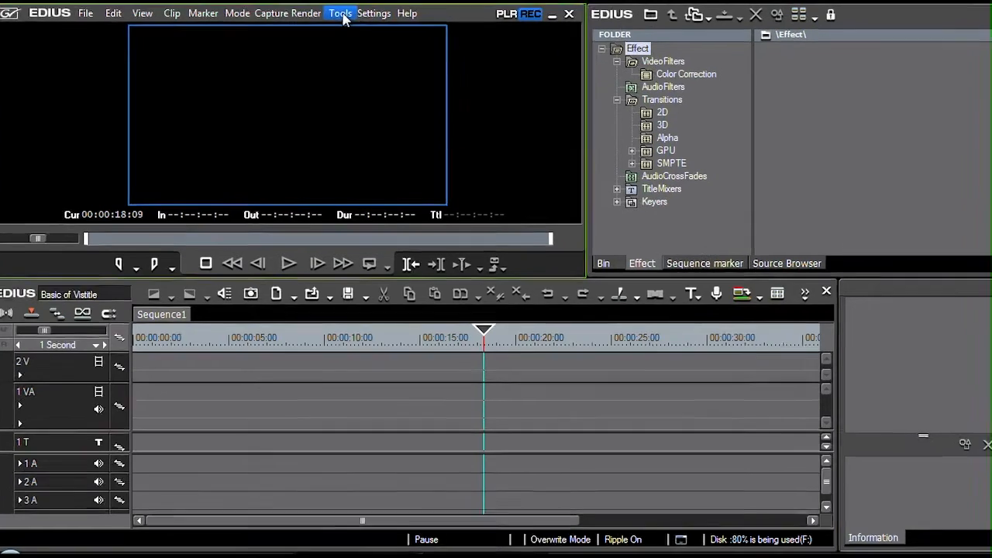
click(340, 12)
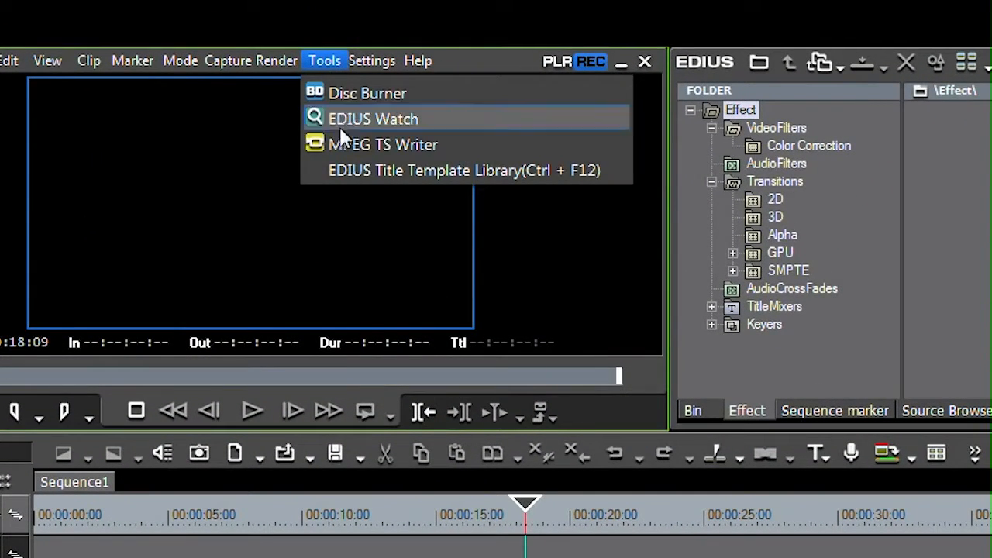
mouse_move(465, 169)
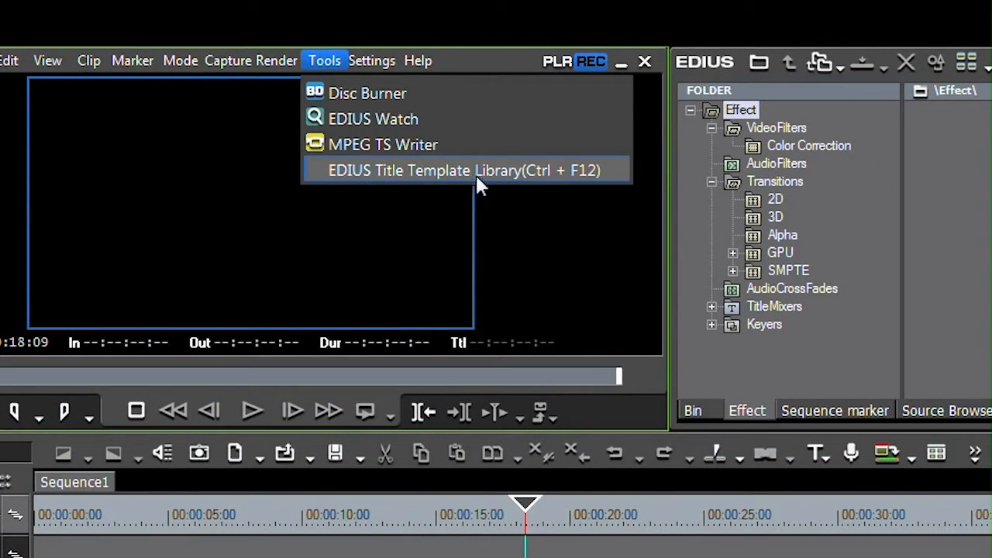
click(463, 169)
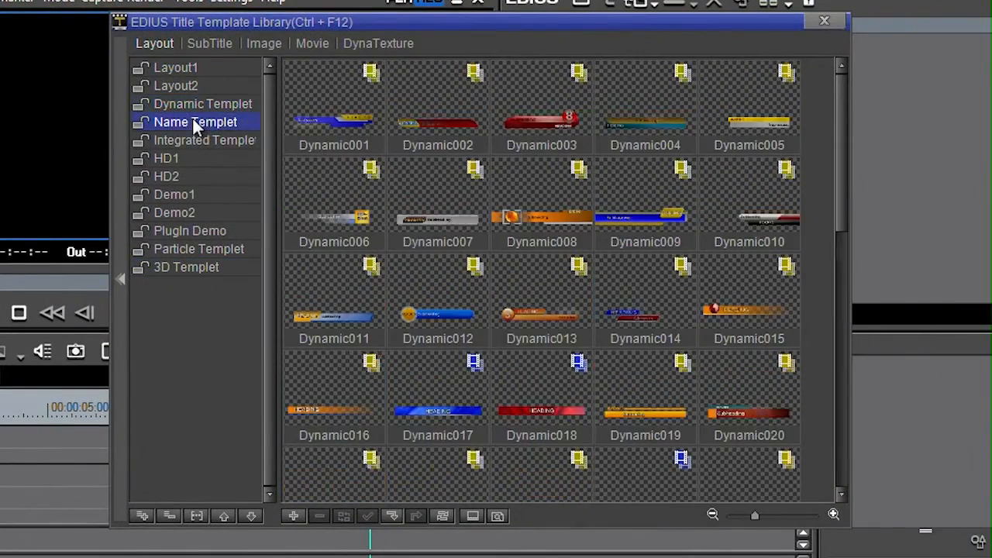
Browse the HD1, Demo1, Layout1 and integrated layout template collections.
click(166, 158)
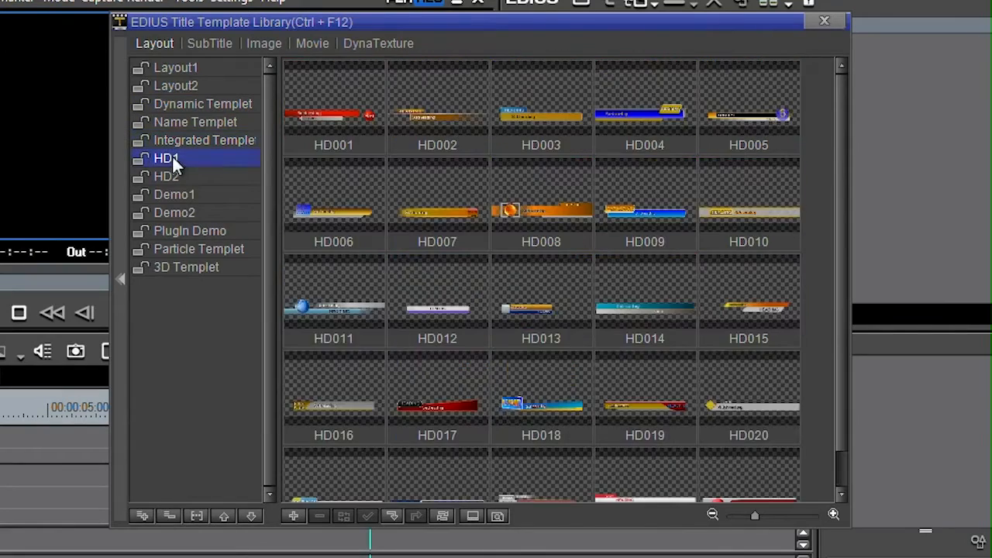
click(174, 194)
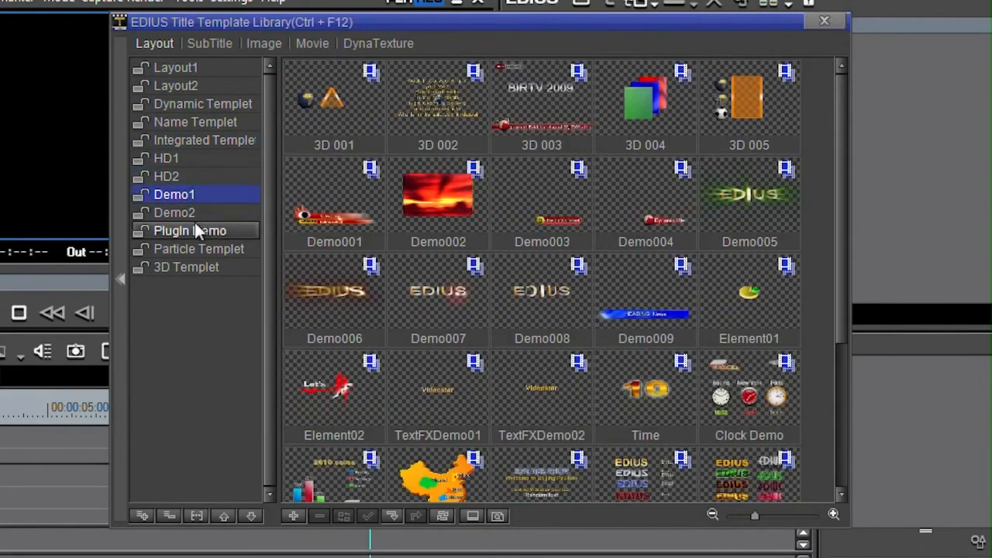
click(177, 68)
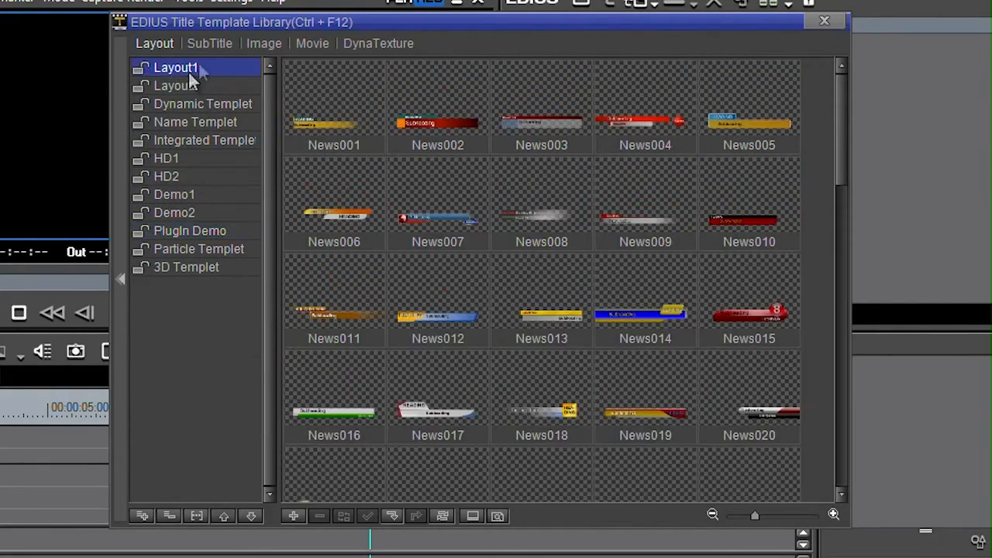
click(205, 140)
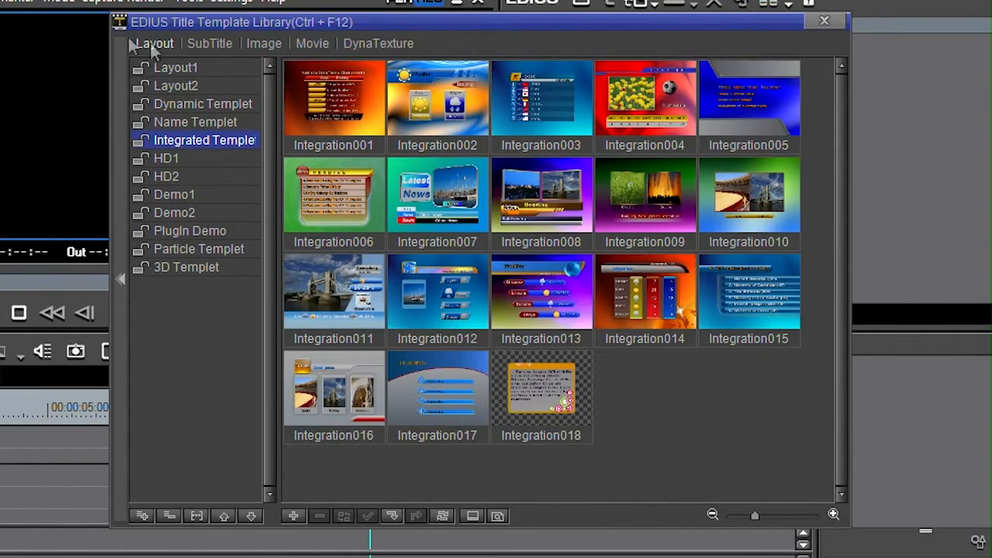
Browse the SubTitle, Image and Movie collections, ending on the Particle templates.
click(209, 43)
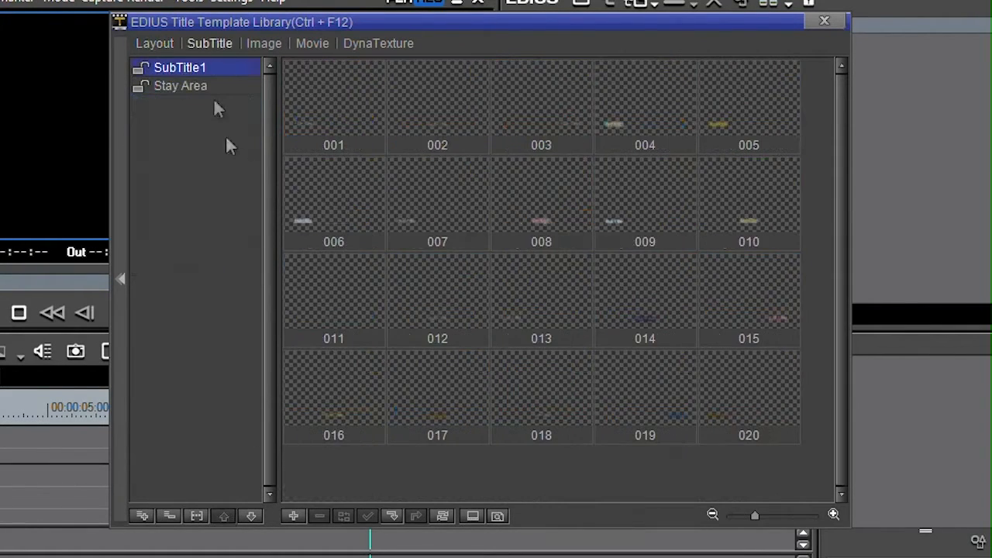
click(263, 43)
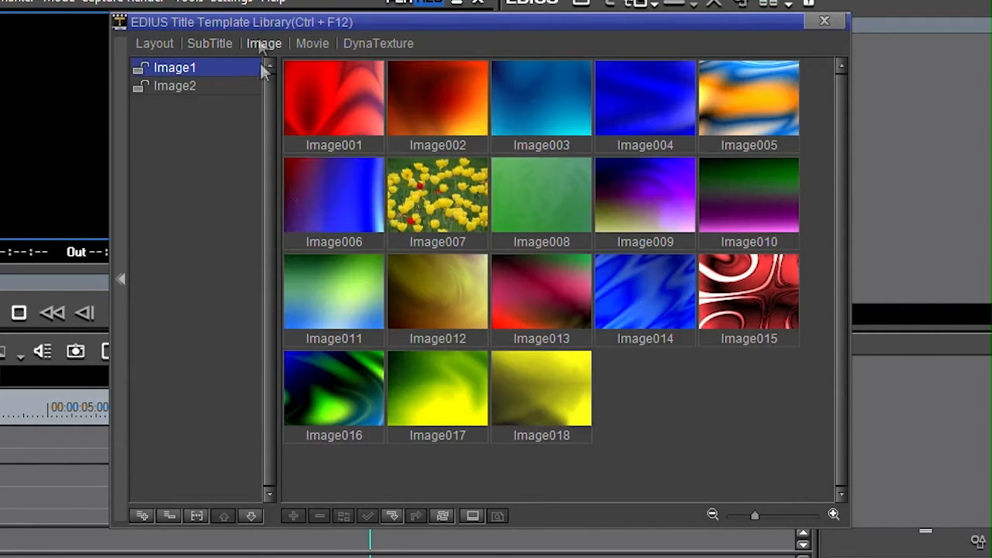
click(312, 44)
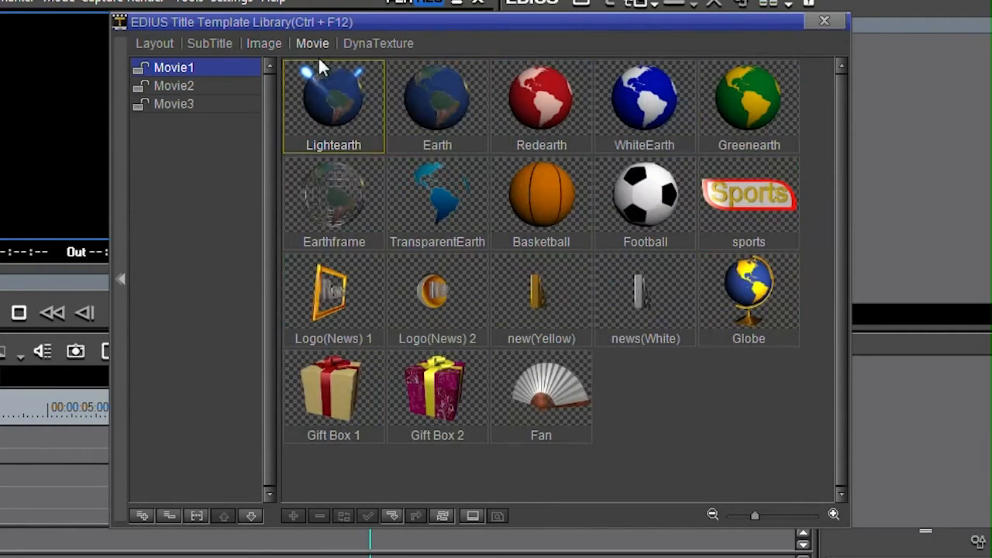
click(378, 44)
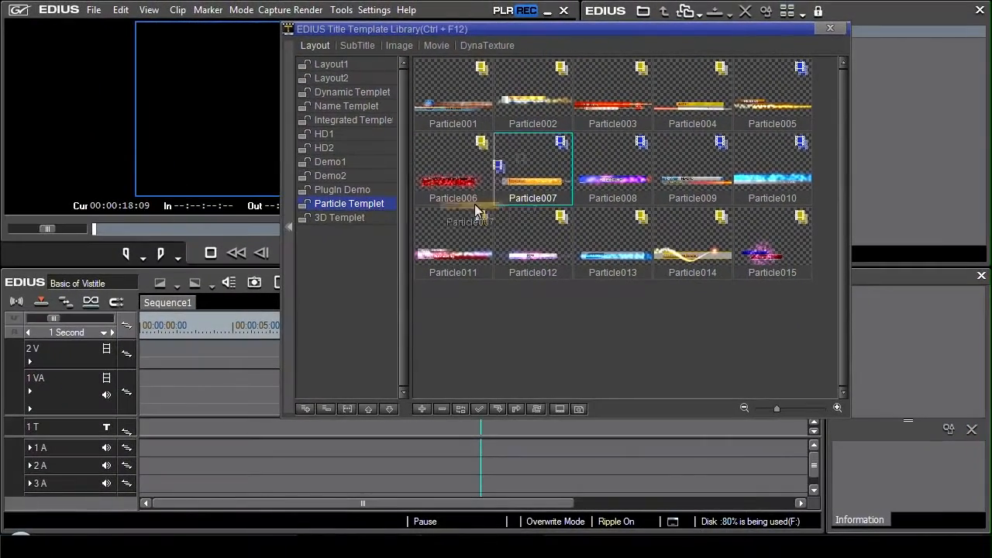
Place the Particle007 template as a clip on the 1T title track near the sequence start.
drag(533, 168, 186, 418)
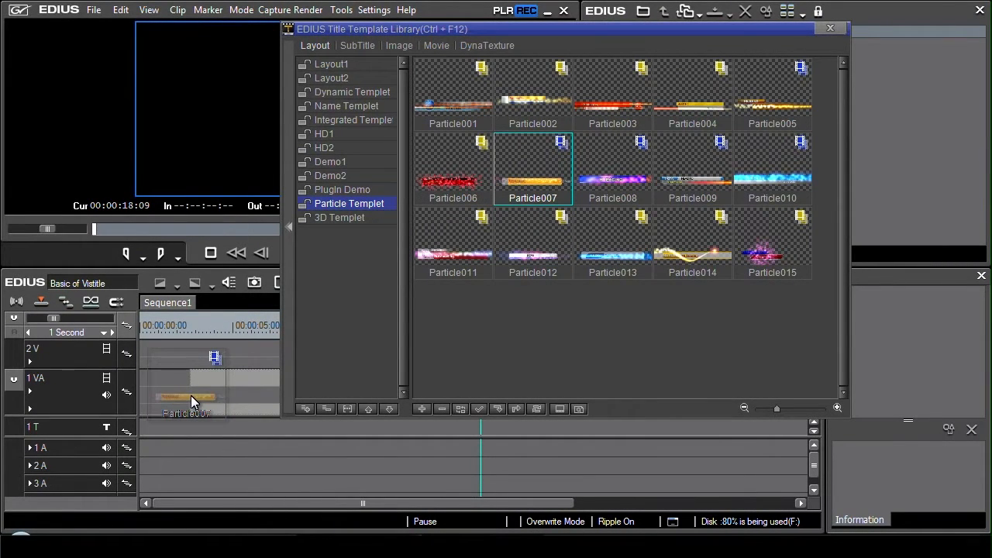
drag(186, 397, 177, 428)
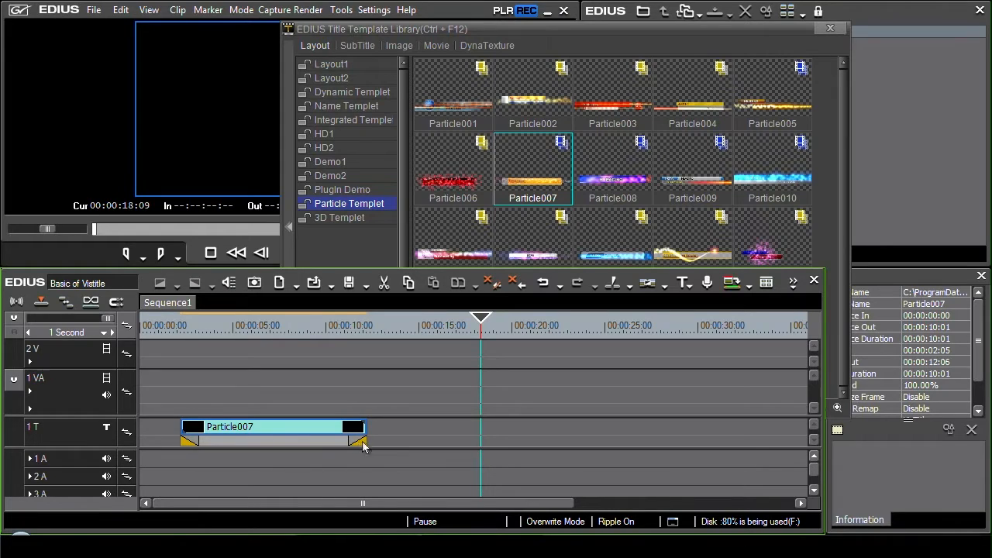
mouse_move(179, 324)
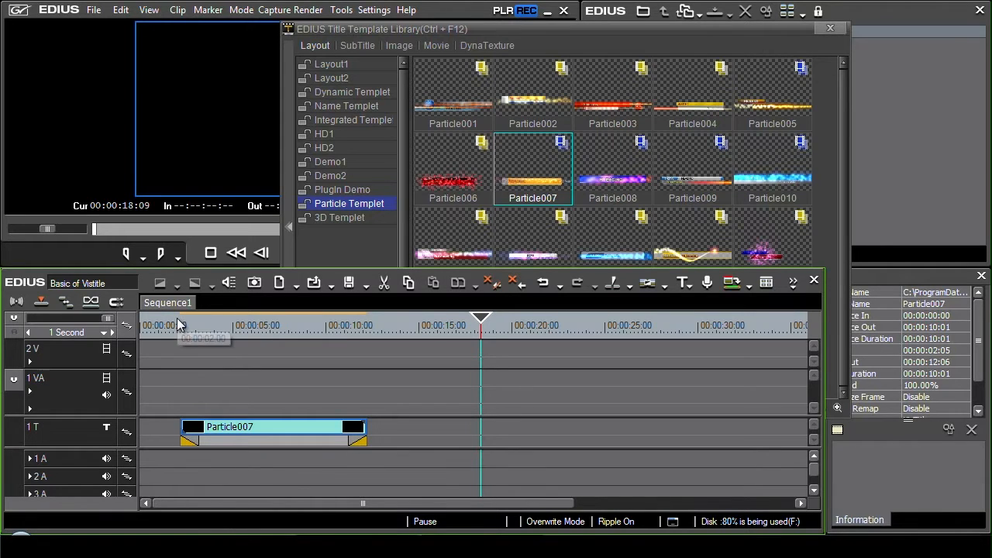
Preview the Particle007 title from just before its start, then stop playback.
click(291, 254)
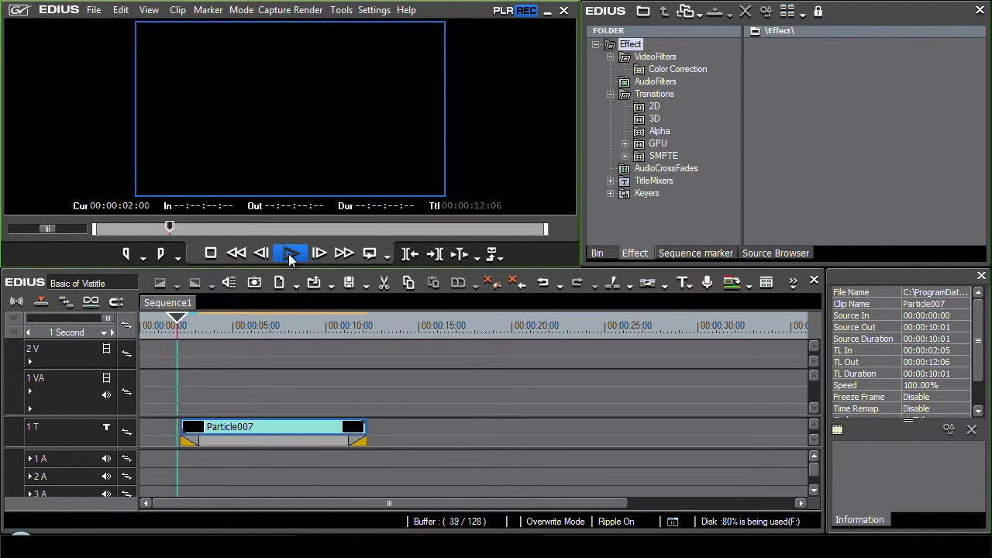
click(291, 252)
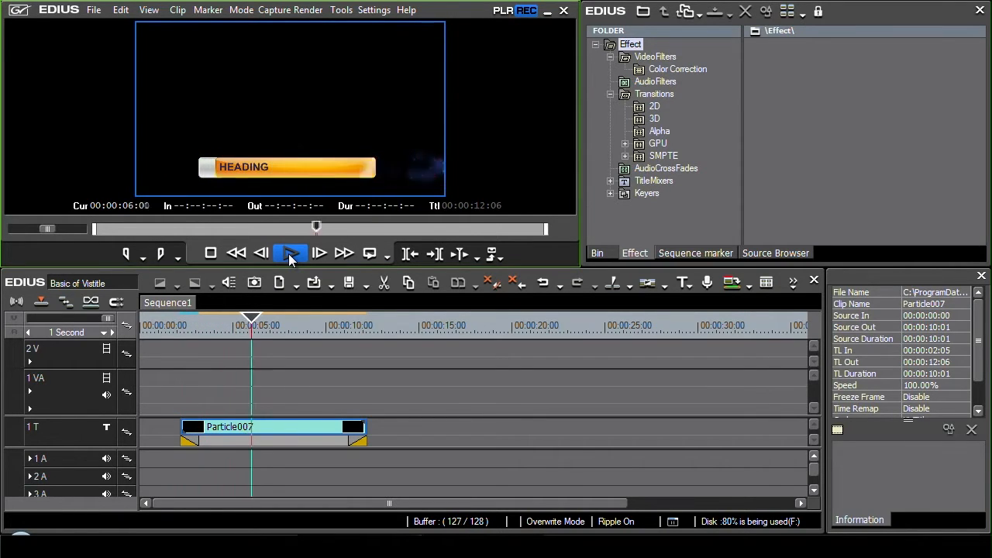
click(291, 254)
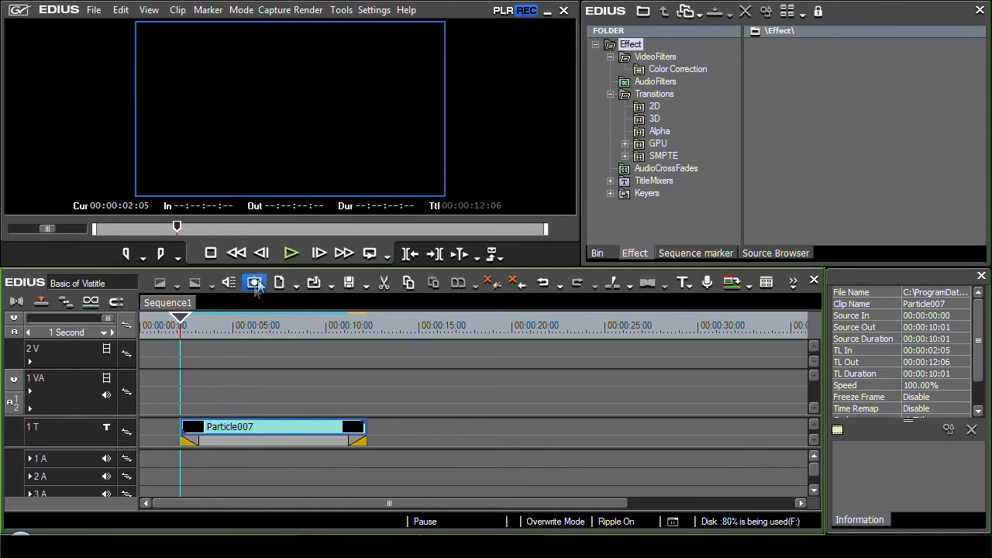
Replay the Particle007 title on the 1 VA track to watch its sparkling particle animation.
click(291, 253)
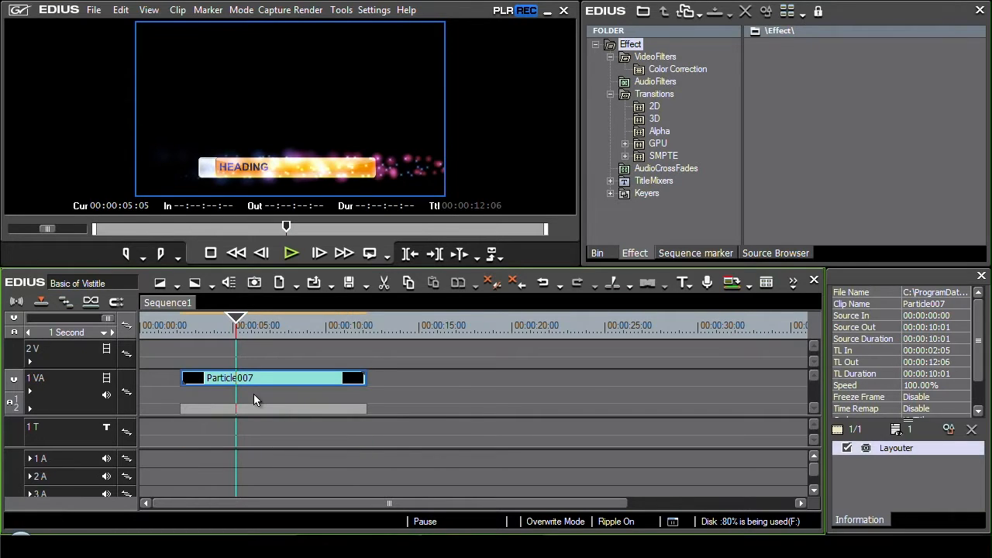
click(291, 254)
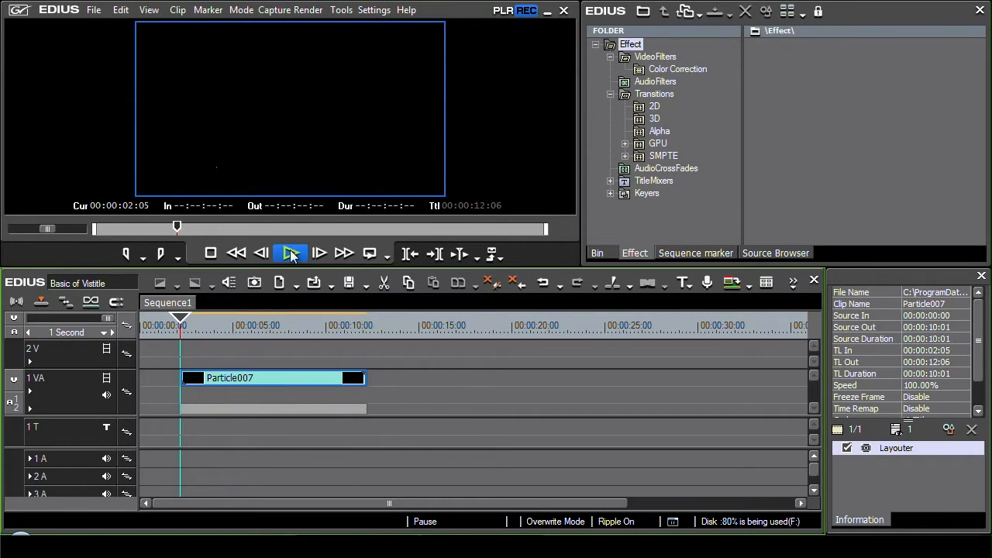
click(292, 254)
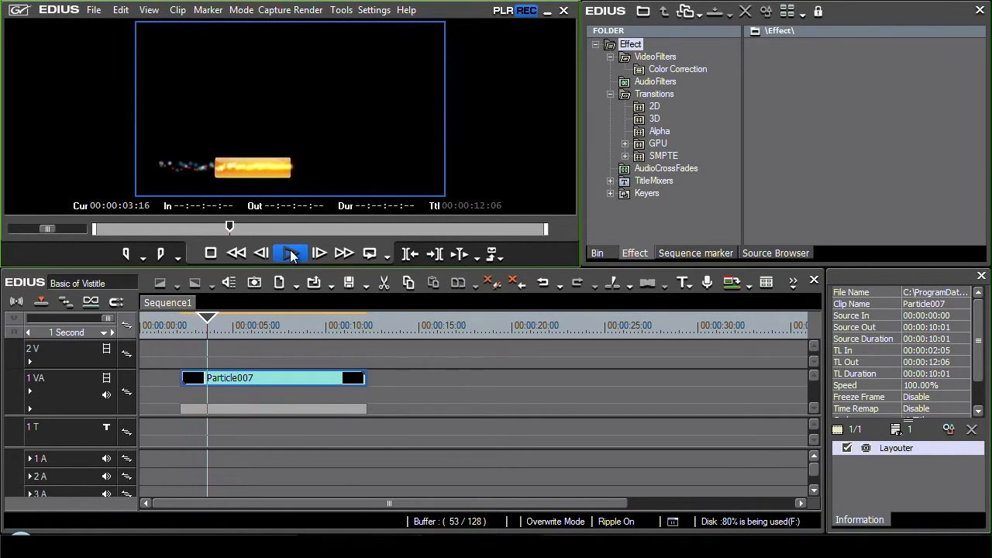
click(291, 252)
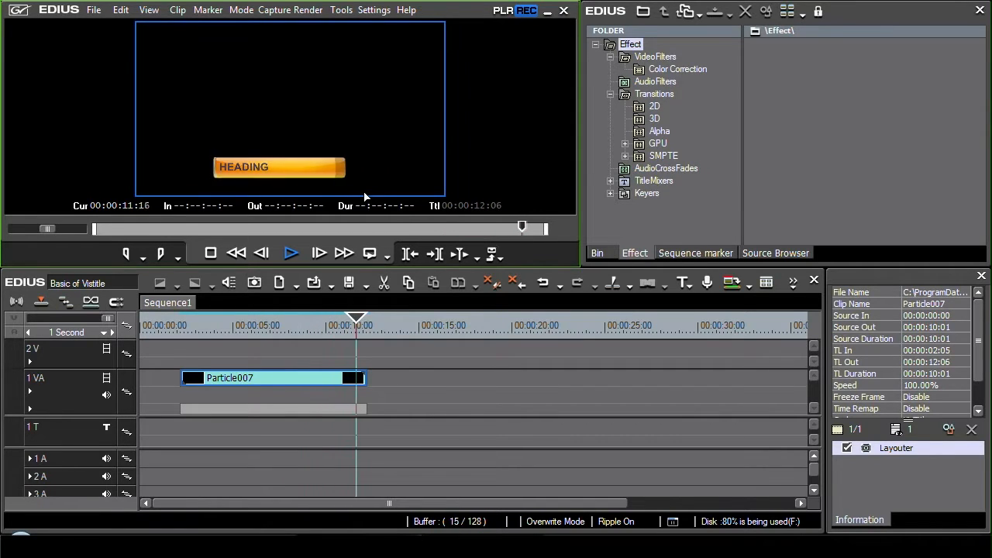
click(291, 253)
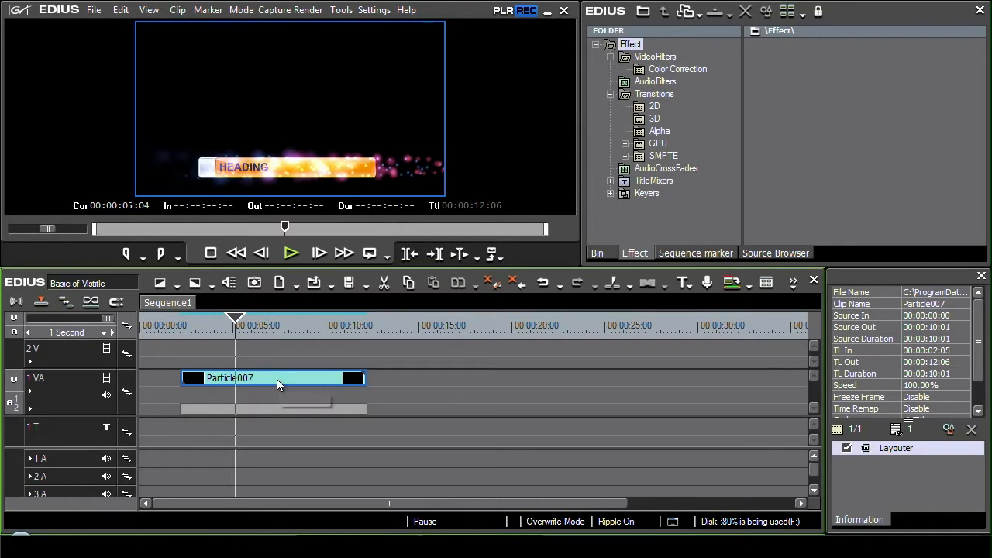
mouse_move(277, 385)
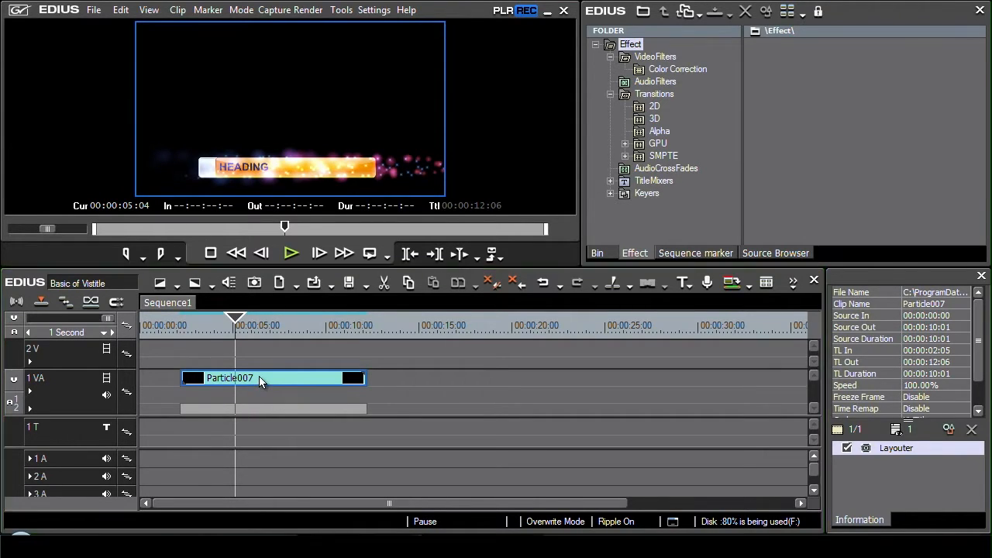
Open the Particle007 title in the Layout Editor and bring the window into full view.
double_click(248, 378)
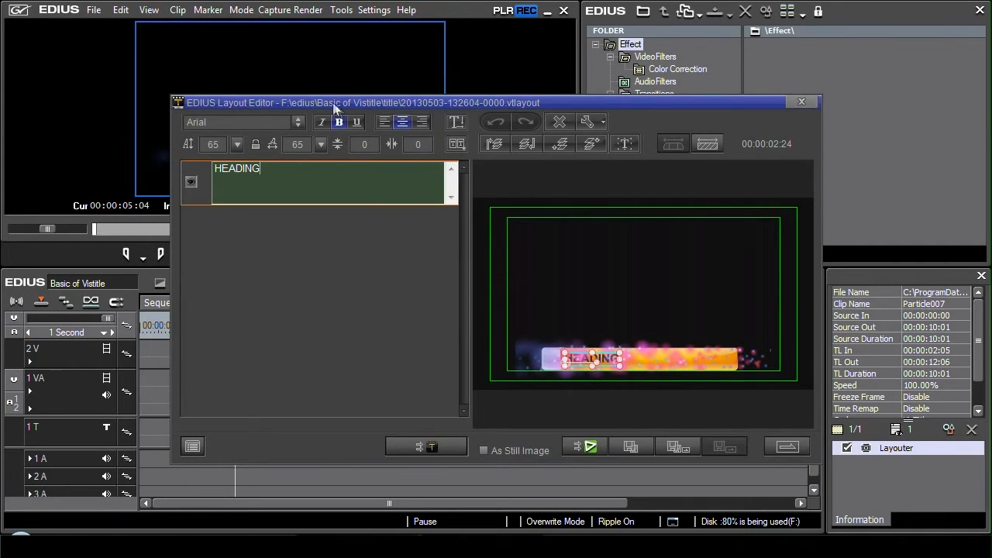
drag(335, 102, 240, 62)
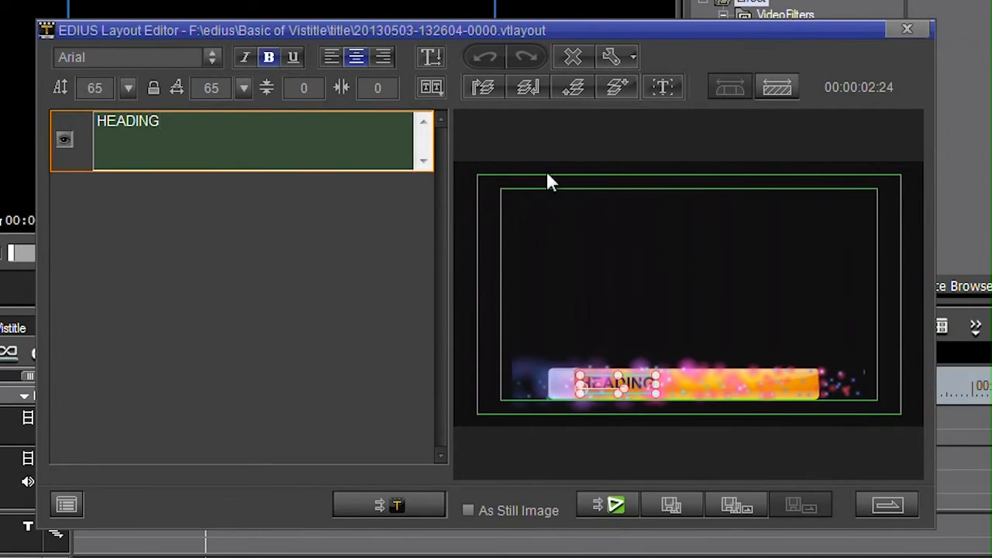
mouse_move(524, 384)
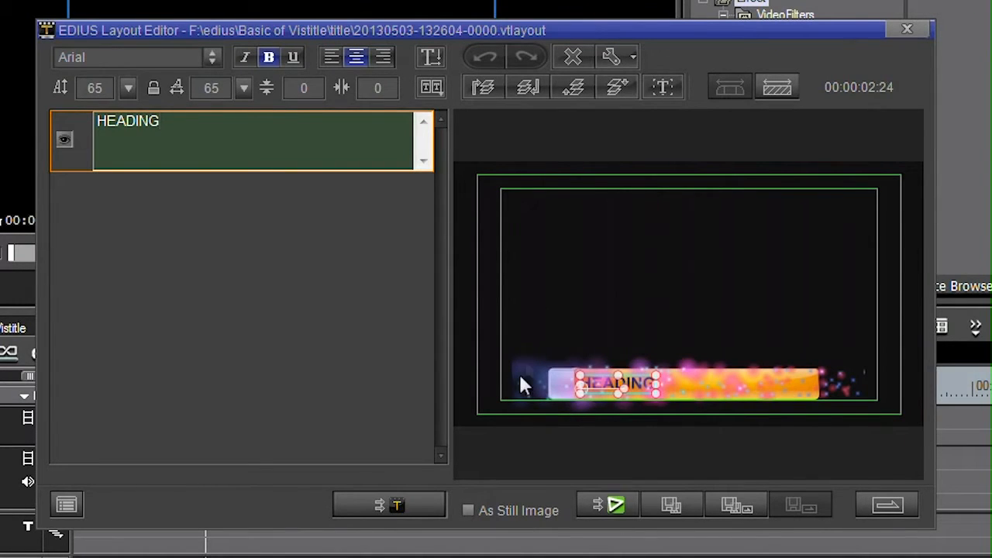
mouse_move(397, 506)
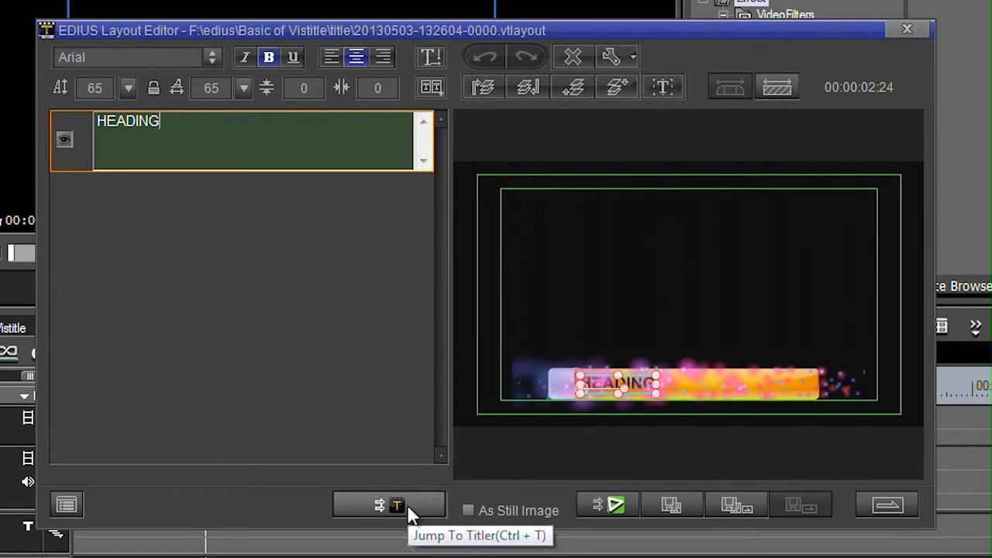
mouse_move(397, 505)
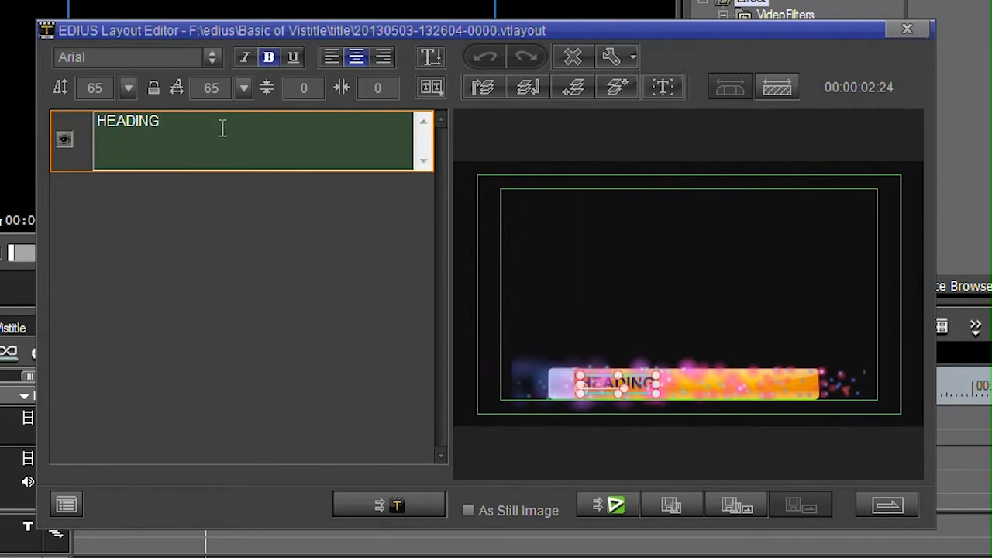
Replace the HEADING text with 'Basics of EDIUS'.
text(Basics of EDIUS)
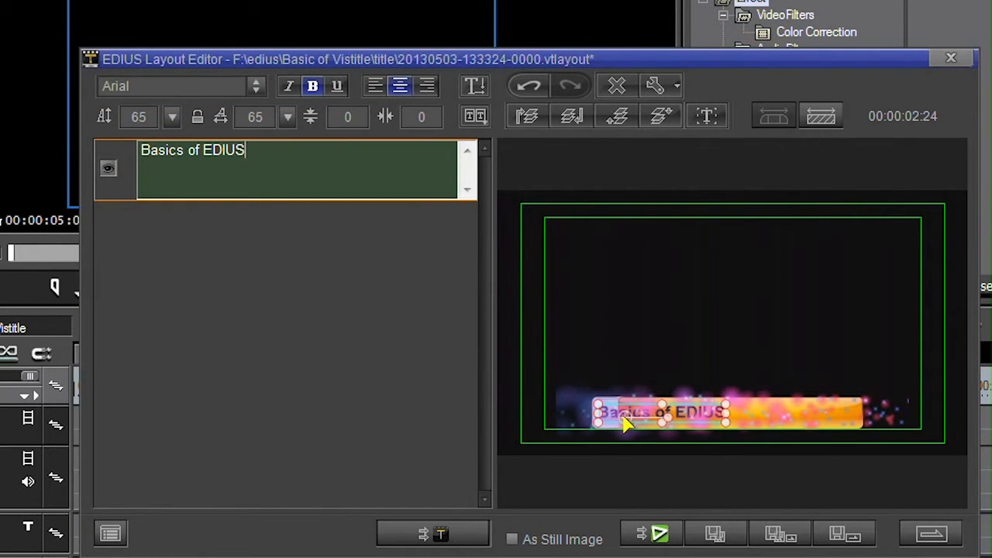
mouse_move(899, 433)
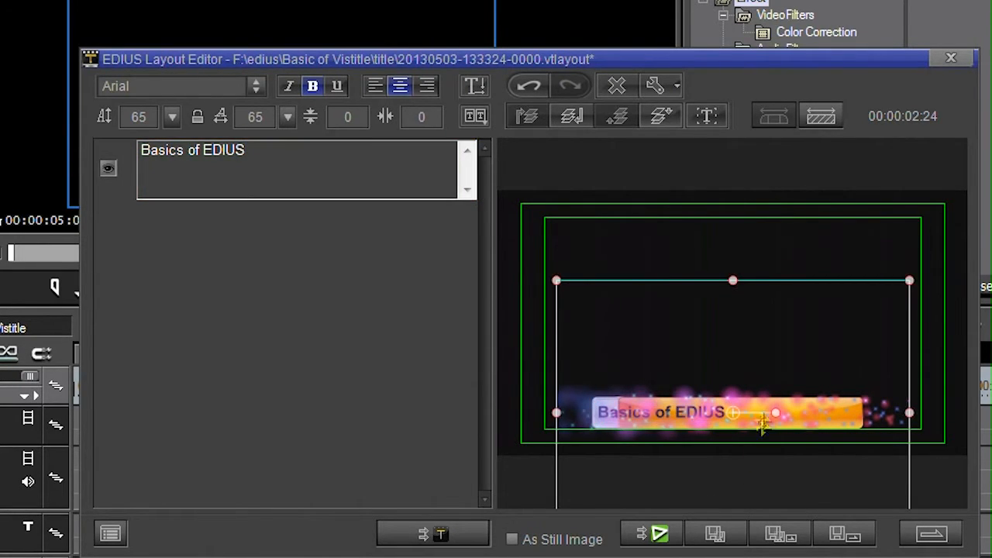
mouse_move(667, 416)
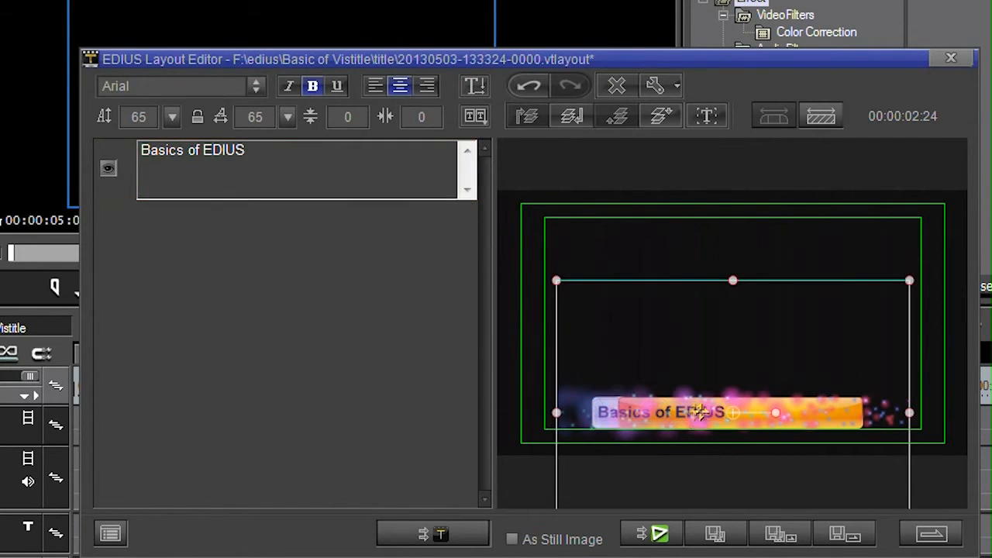
mouse_move(678, 437)
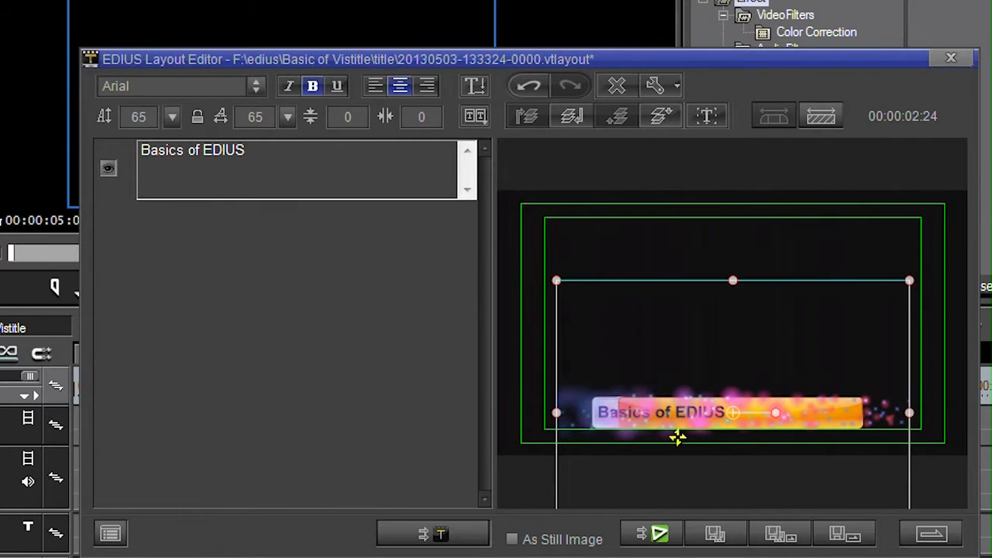
mouse_move(635, 409)
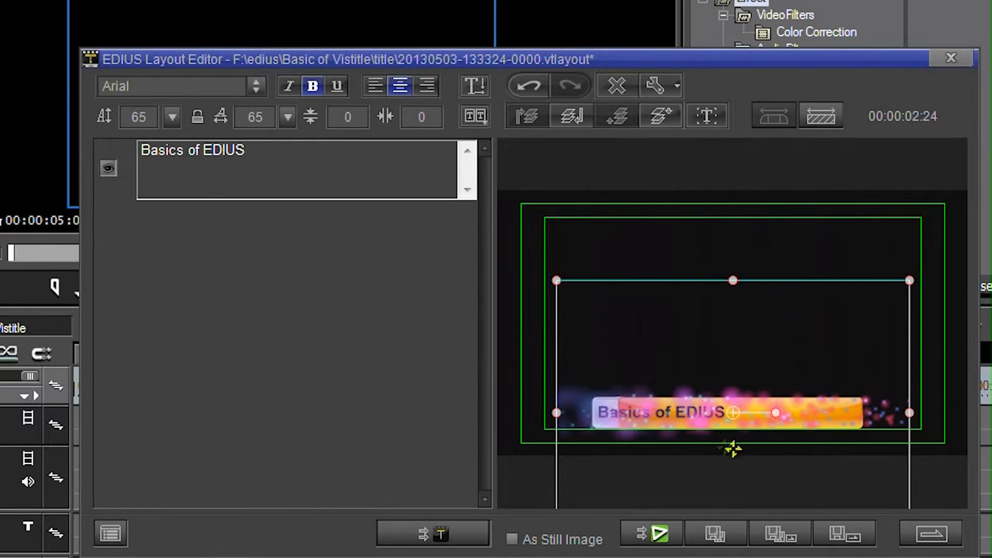
mouse_move(752, 437)
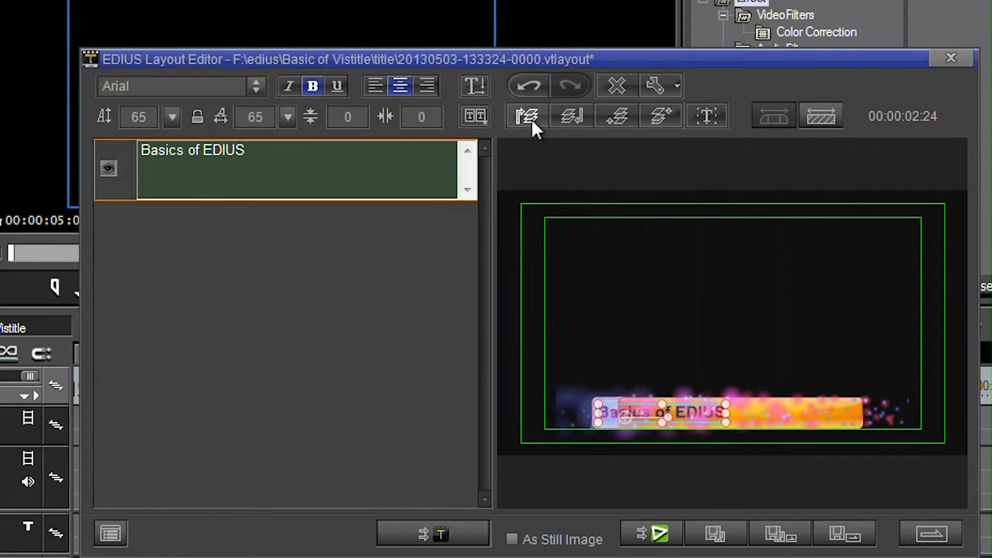
mouse_move(617, 116)
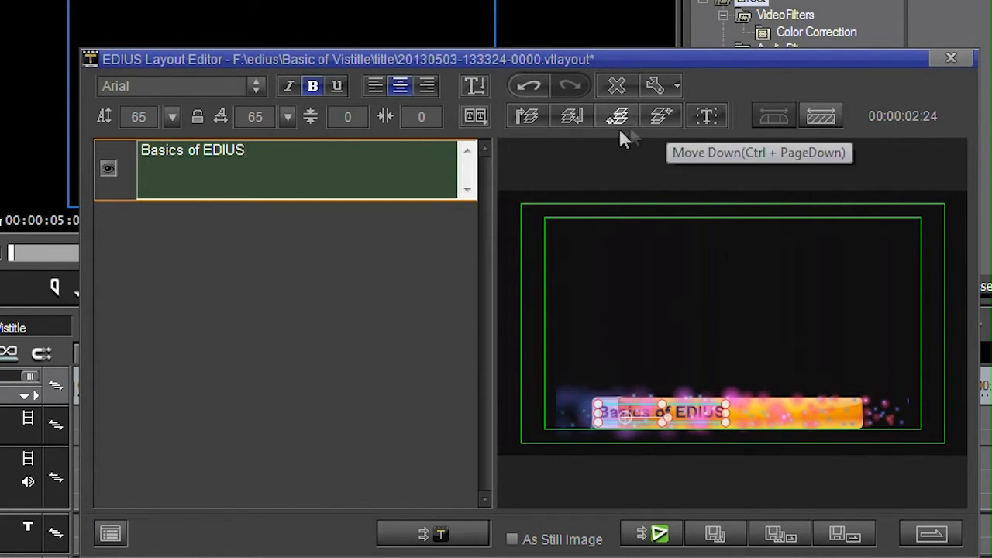
mouse_move(684, 418)
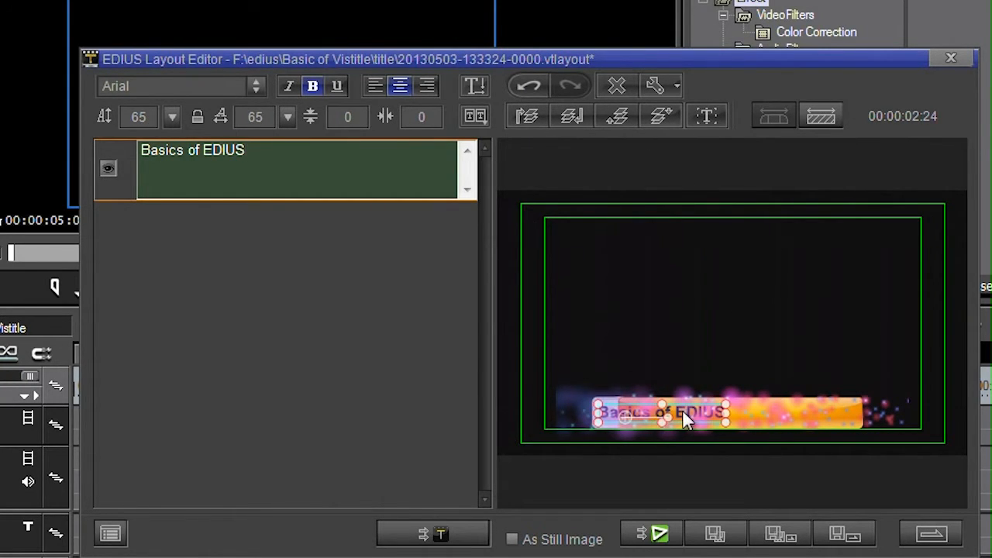
mouse_move(527, 115)
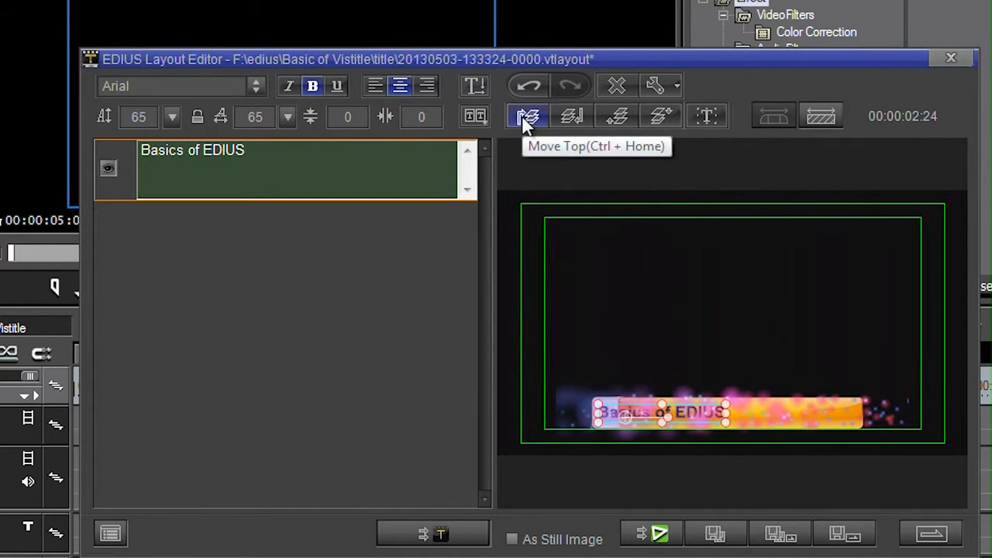
Bring the 'Basics of EDIUS' text layer to the front, then move it one step back.
click(527, 115)
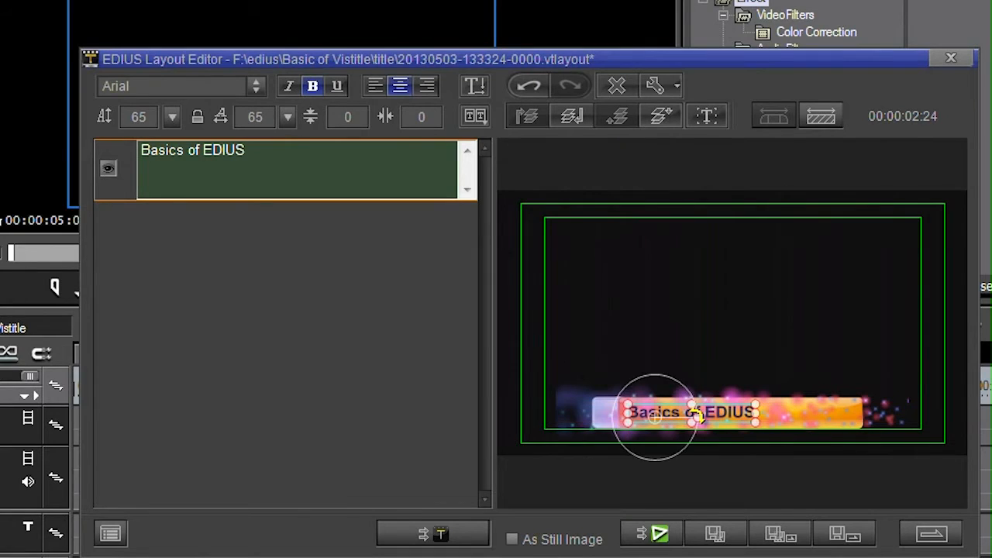
mouse_move(660, 117)
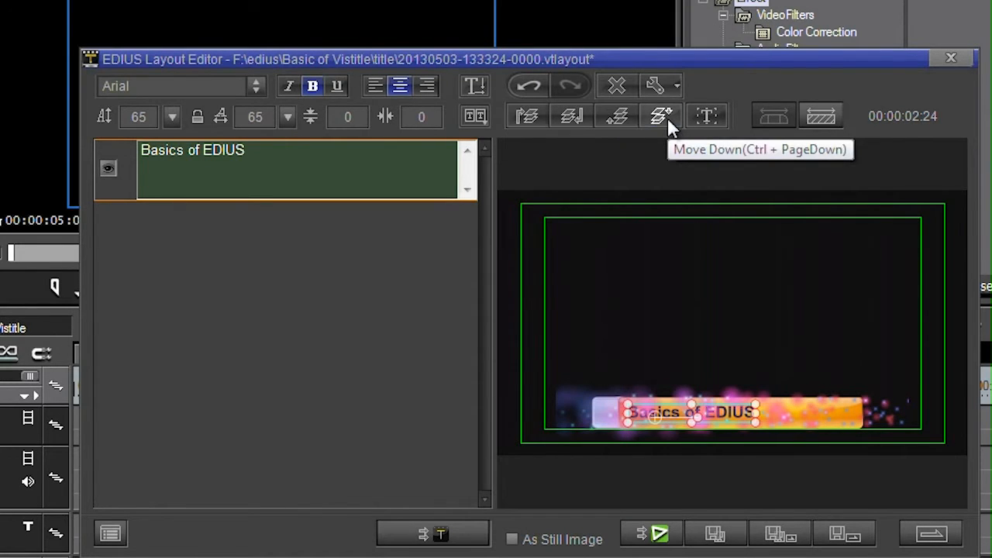
click(661, 114)
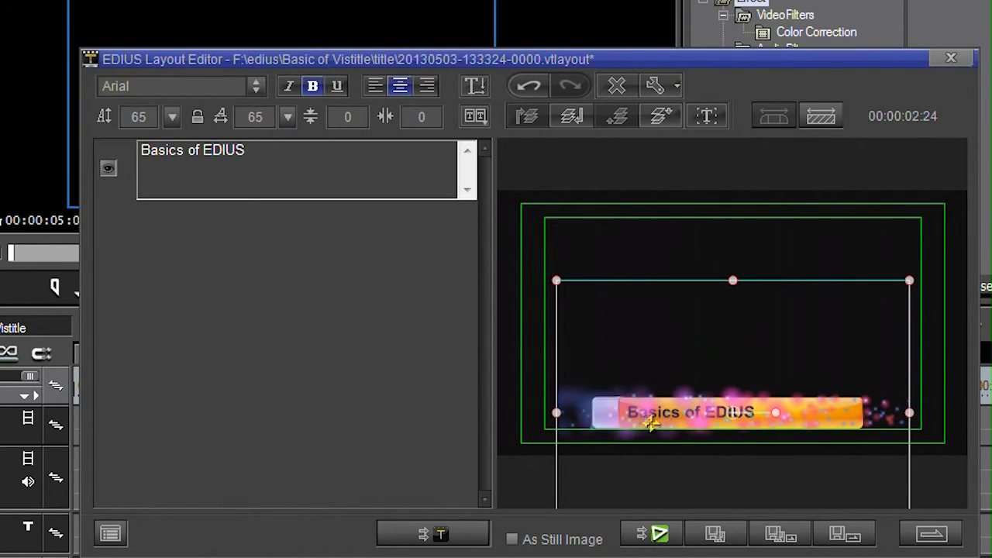
mouse_move(840, 422)
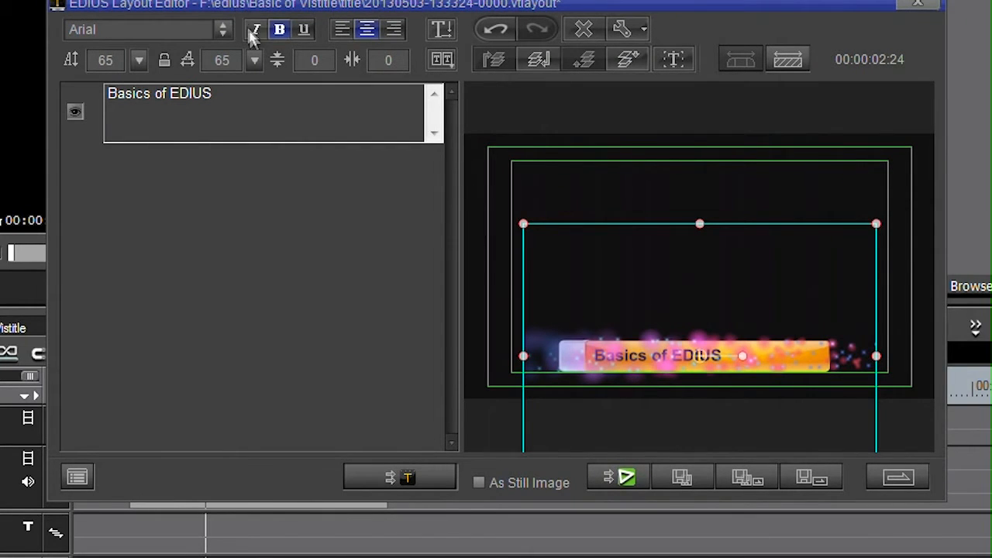
mouse_move(682, 478)
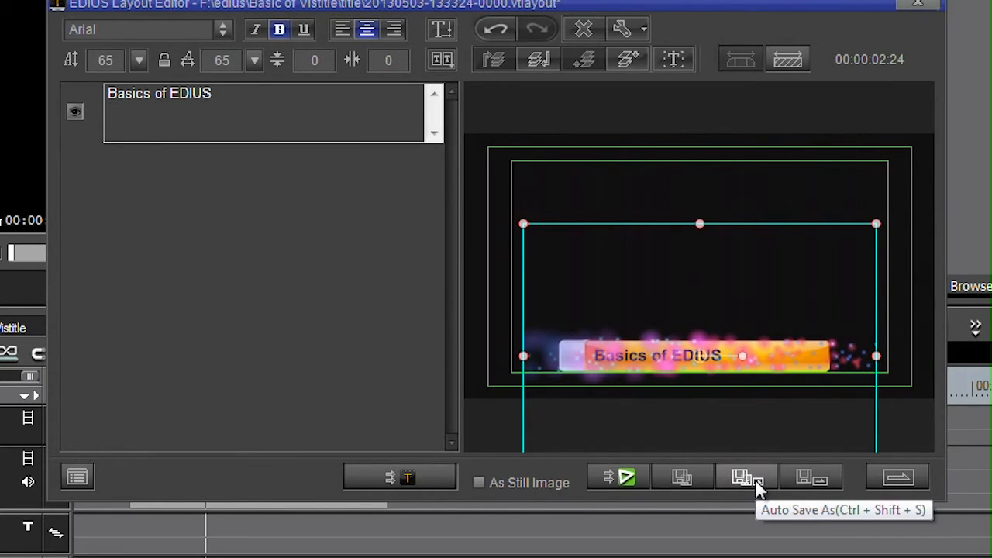
mouse_move(679, 540)
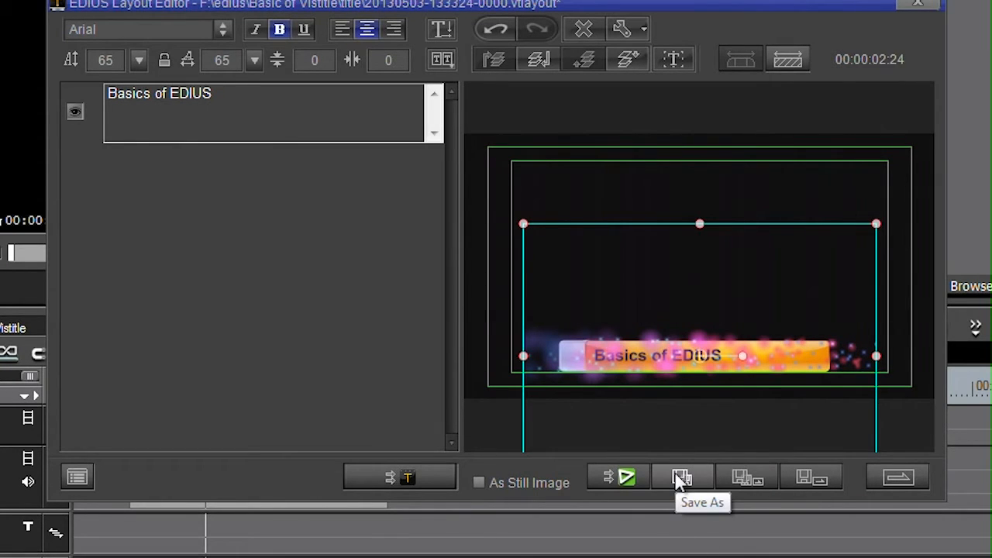
mouse_move(809, 495)
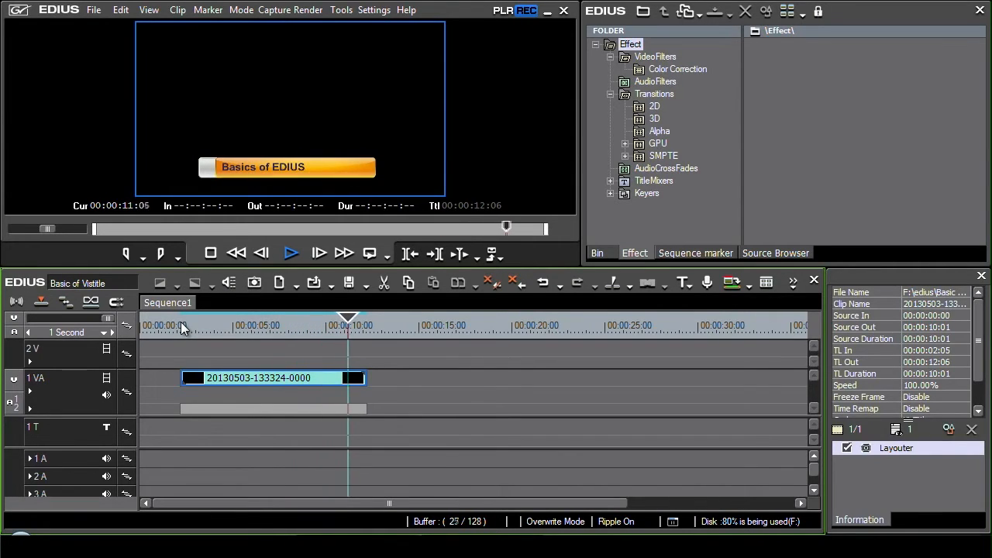
Play the 'Basics of EDIUS' title clip on the timeline.
click(291, 252)
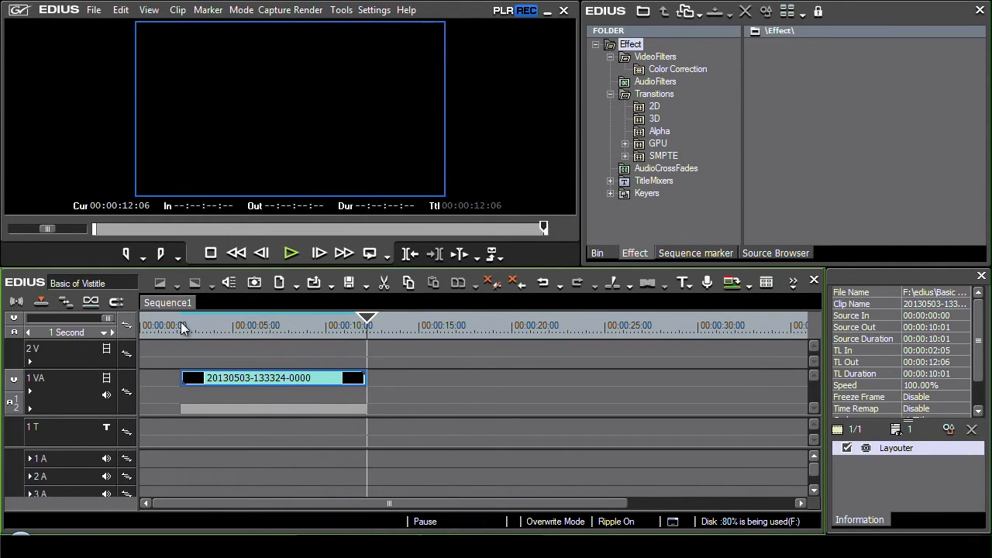
mouse_move(397, 397)
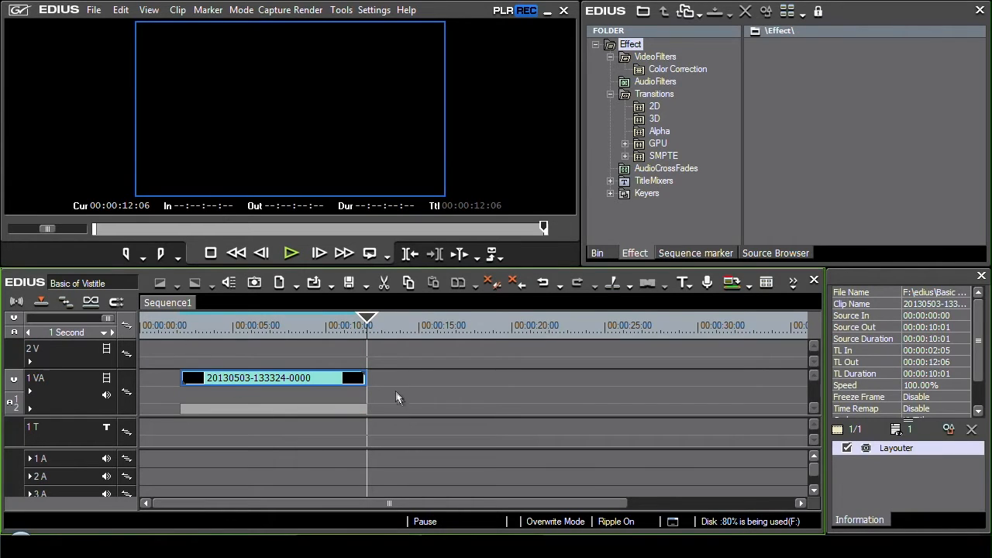
drag(358, 378, 324, 378)
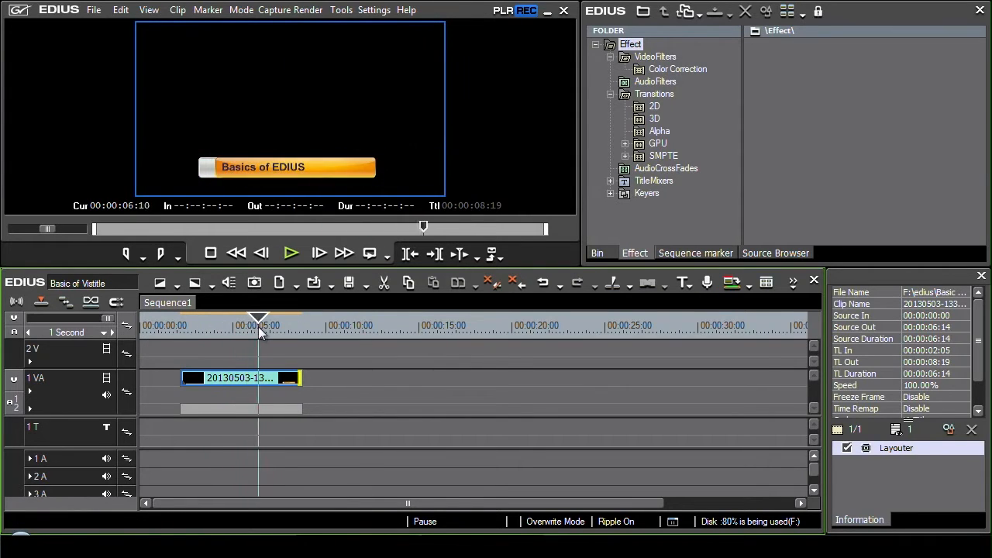
click(198, 325)
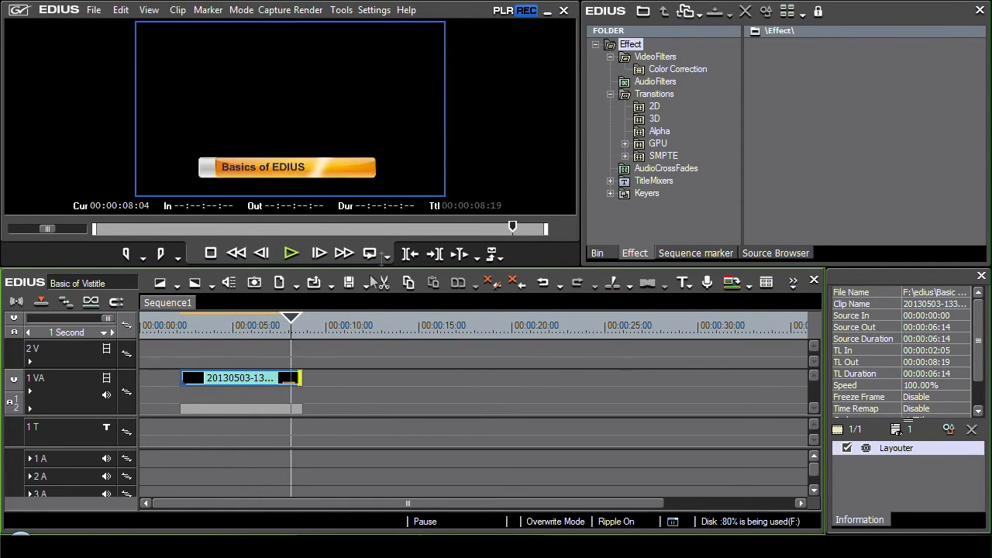
click(303, 324)
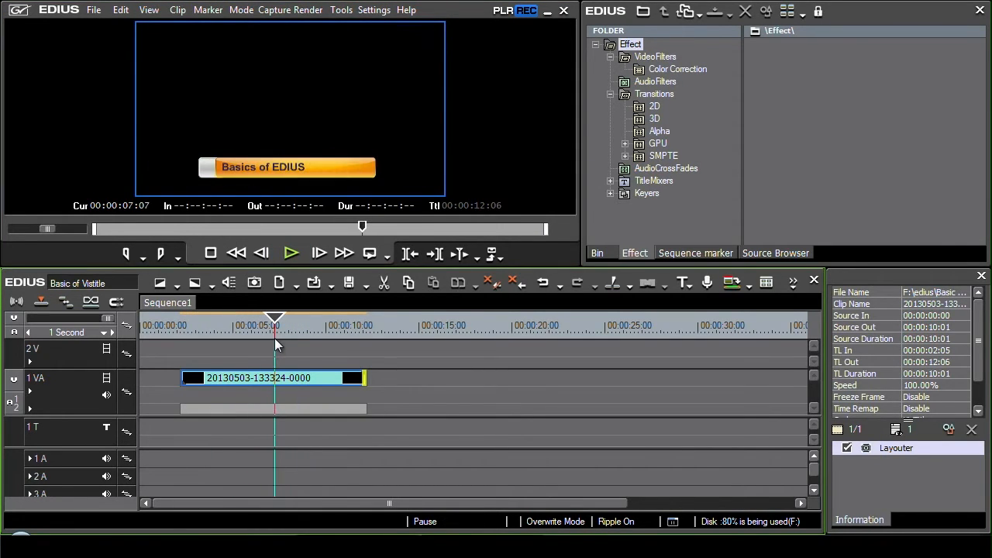
mouse_move(276, 342)
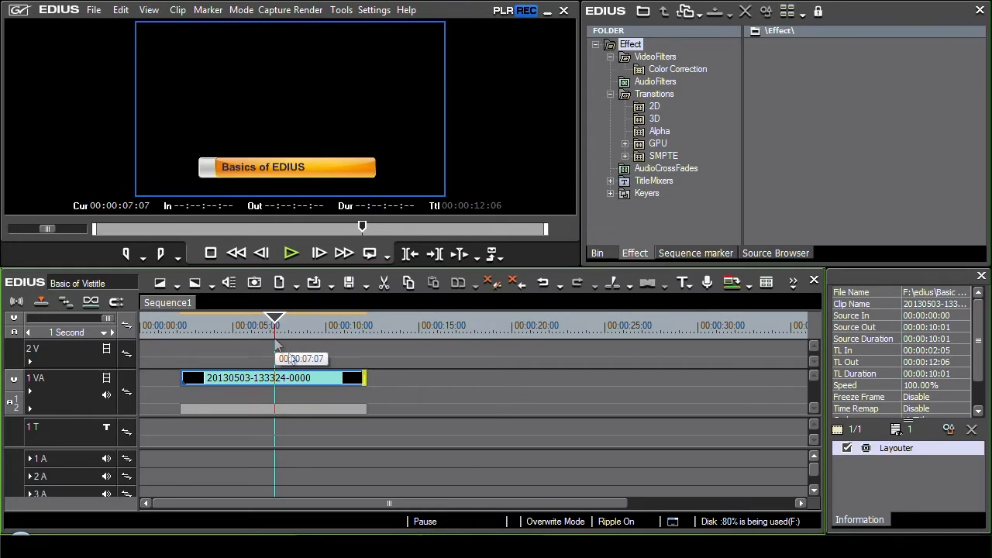
drag(360, 378, 293, 386)
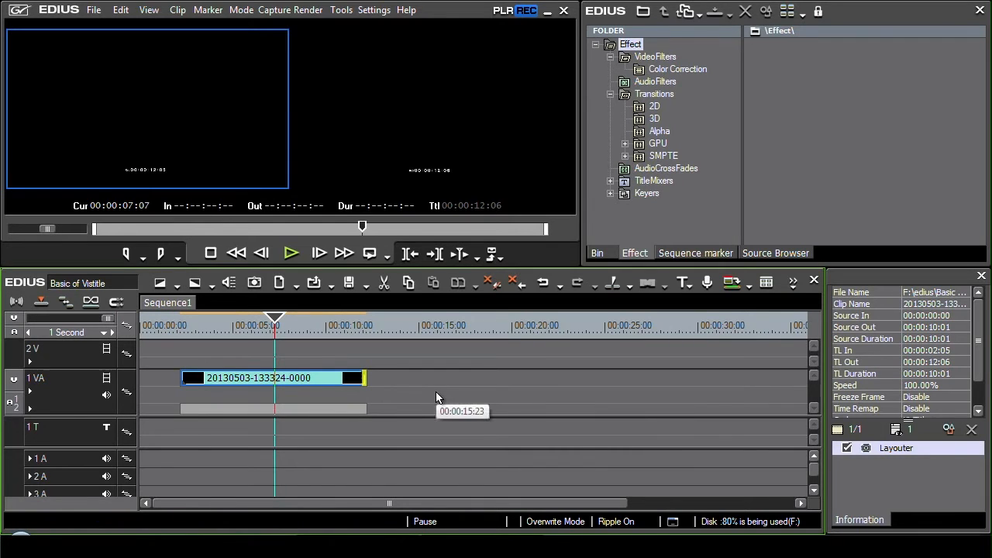
Bring up the clip editing commands for the title clip on the 1 VA track.
right_click(257, 379)
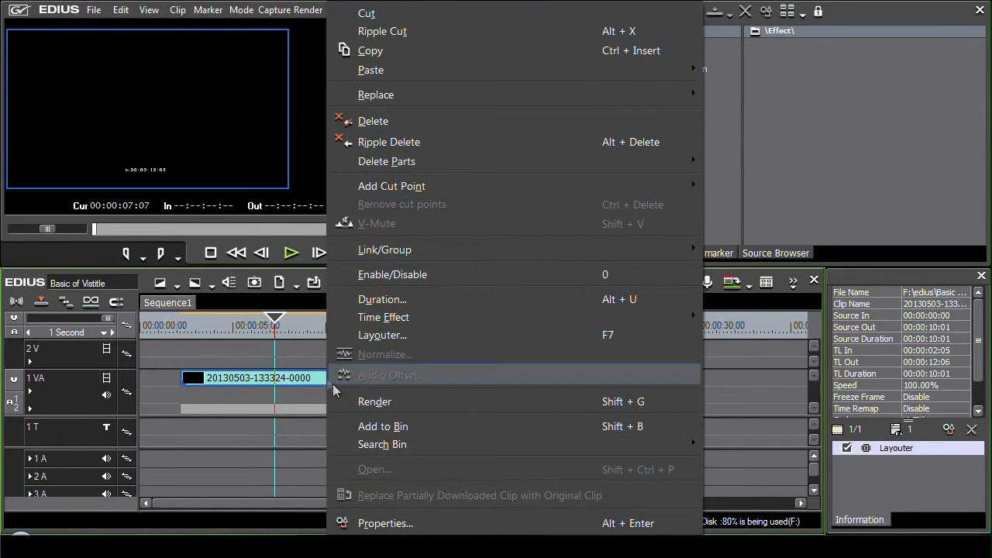
mouse_move(383, 316)
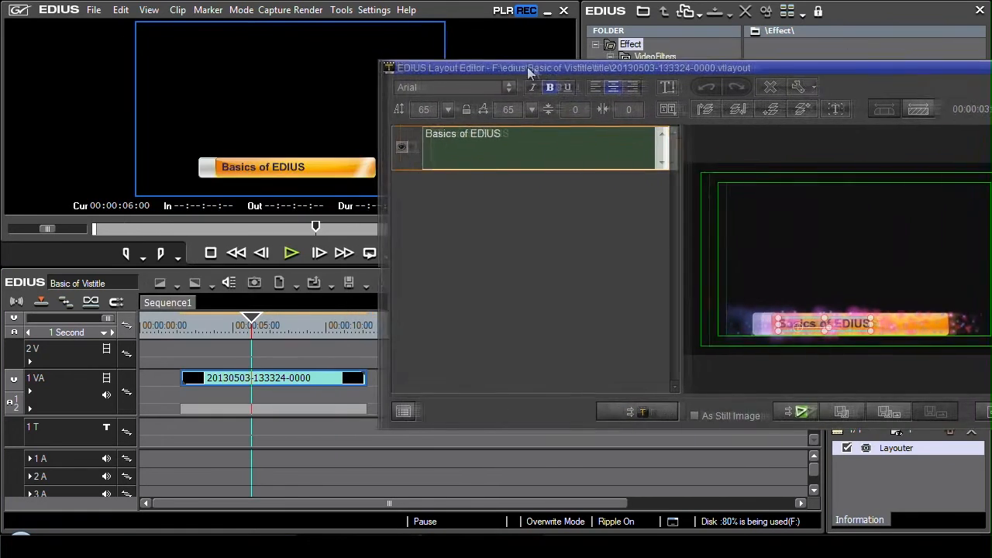
Apply the roughly six-second duration to the title and close the Layout Editor.
drag(577, 68, 574, 62)
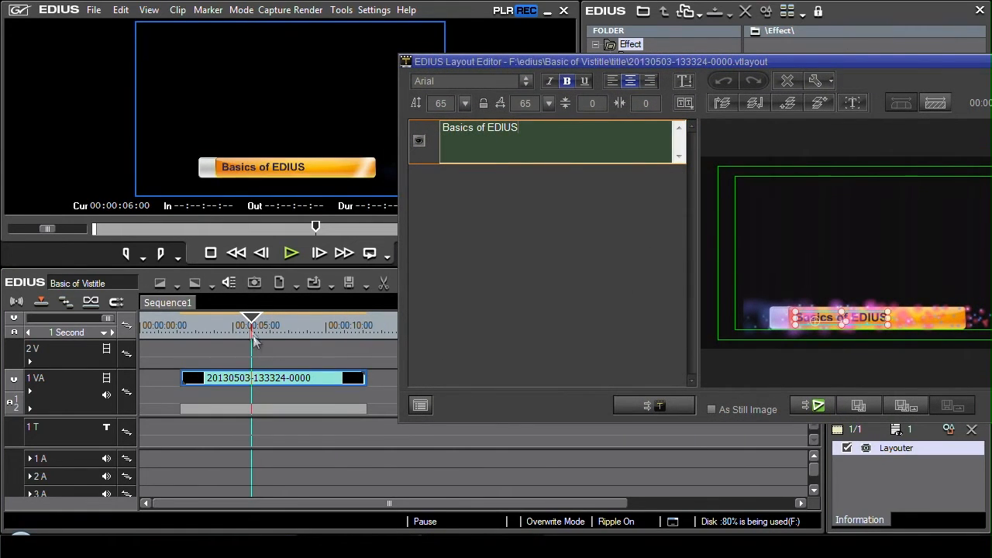
click(310, 319)
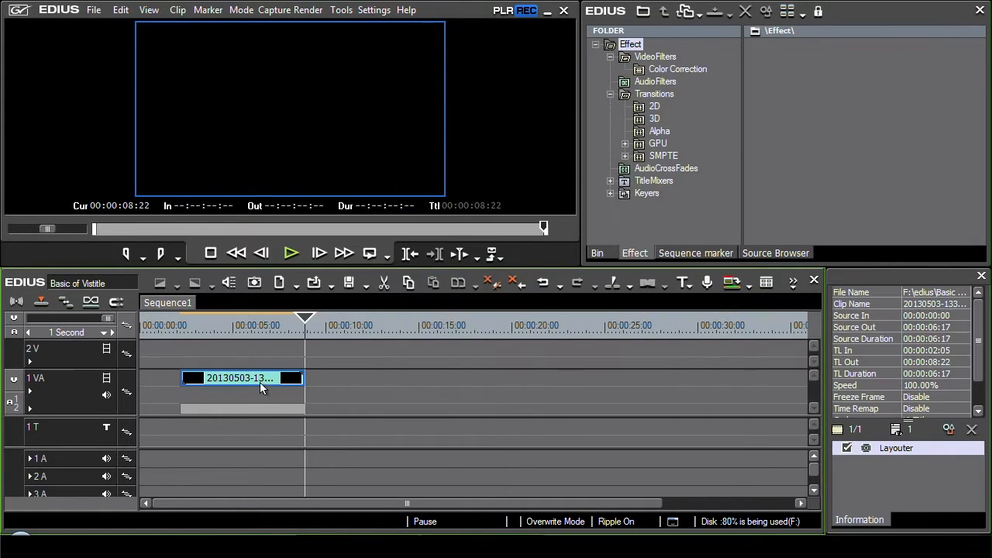
mouse_move(288, 329)
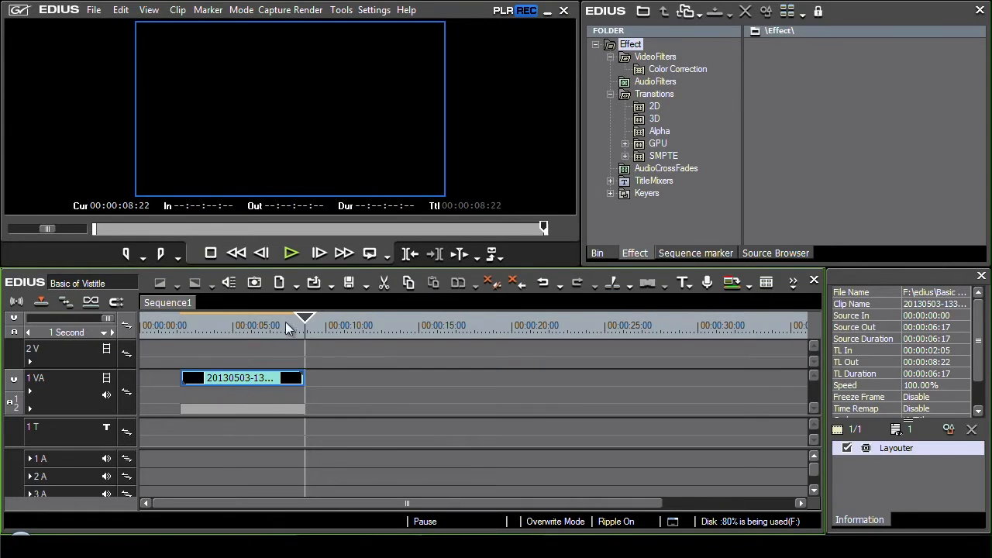
click(292, 254)
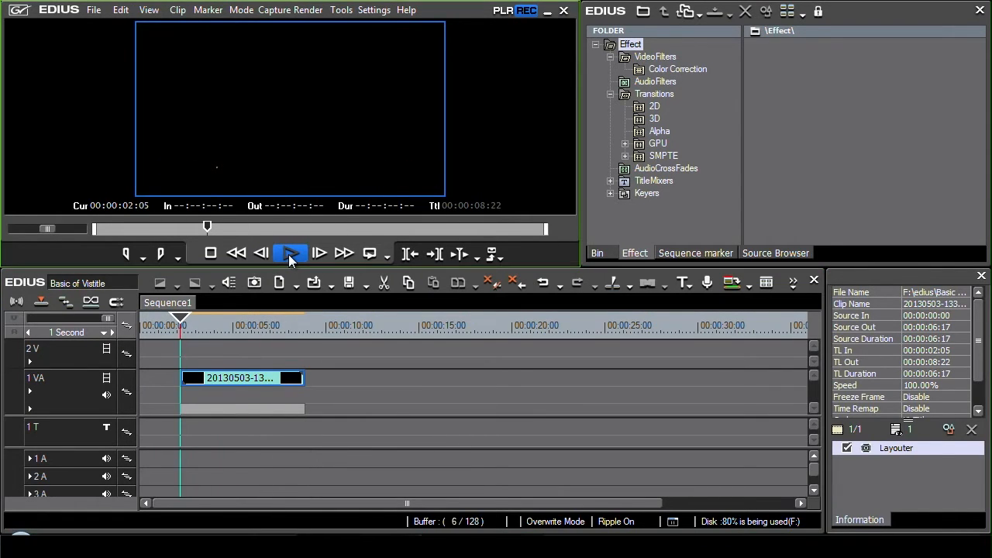
click(290, 255)
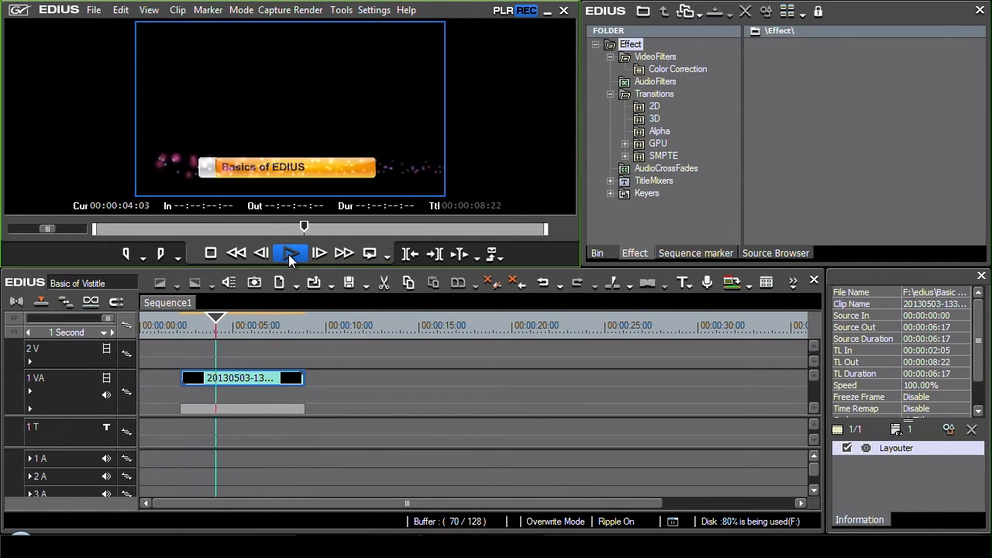
click(292, 254)
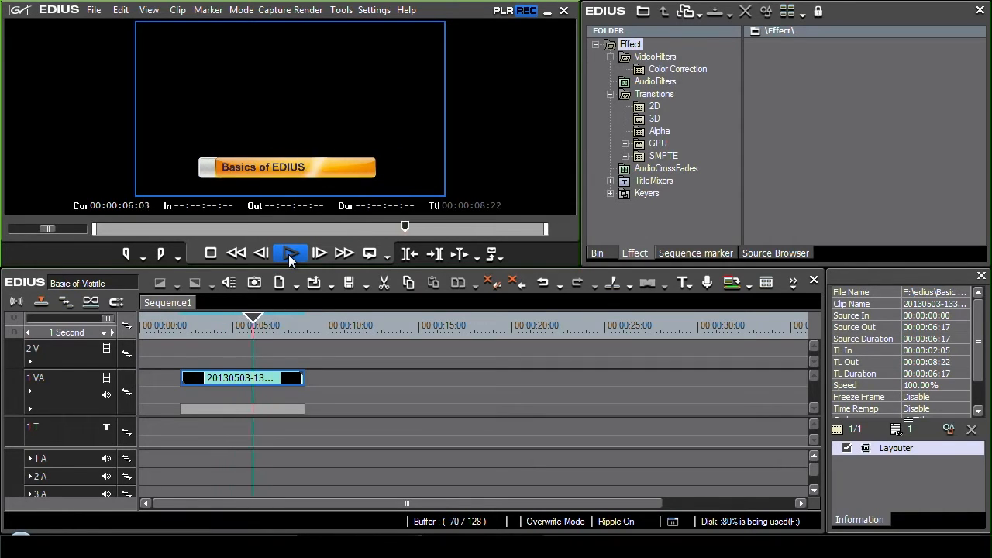
click(290, 254)
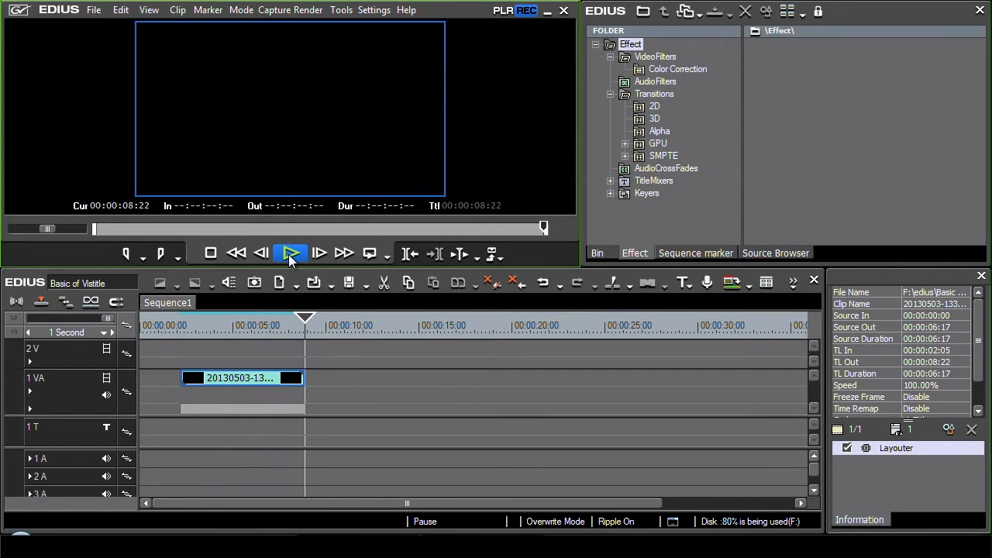
click(292, 254)
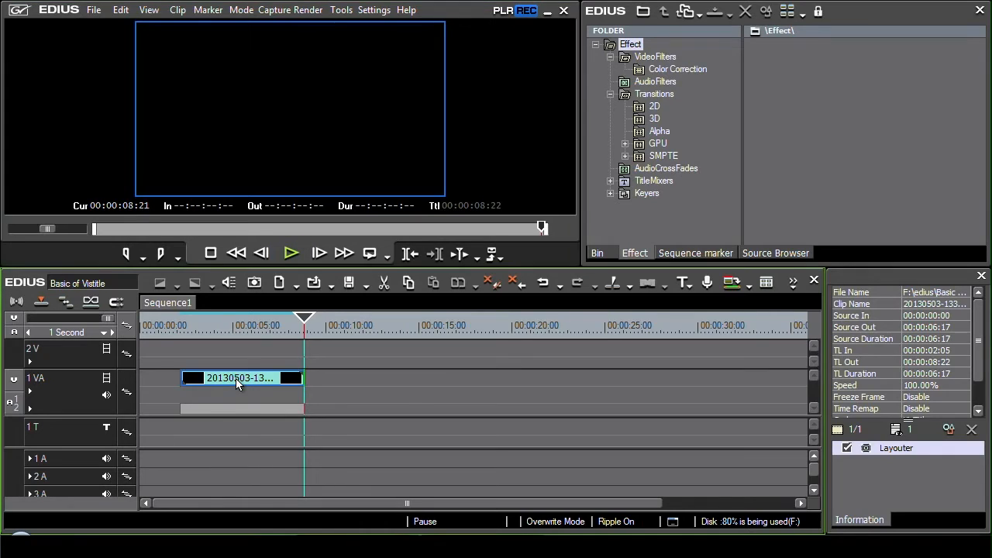
double_click(240, 378)
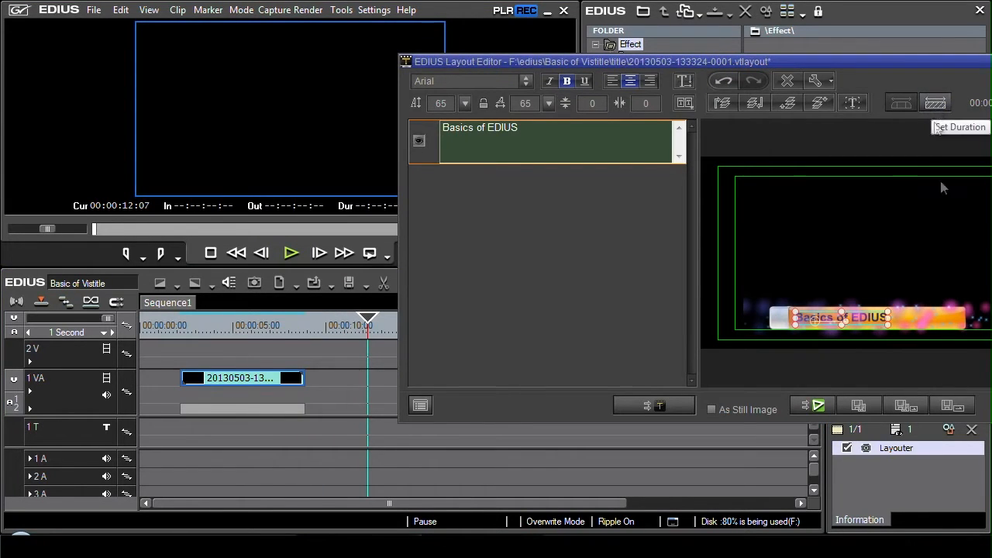
Apply the ~10 s duration ending at 00:00:12:07, replay the title, and reopen it for editing.
click(984, 62)
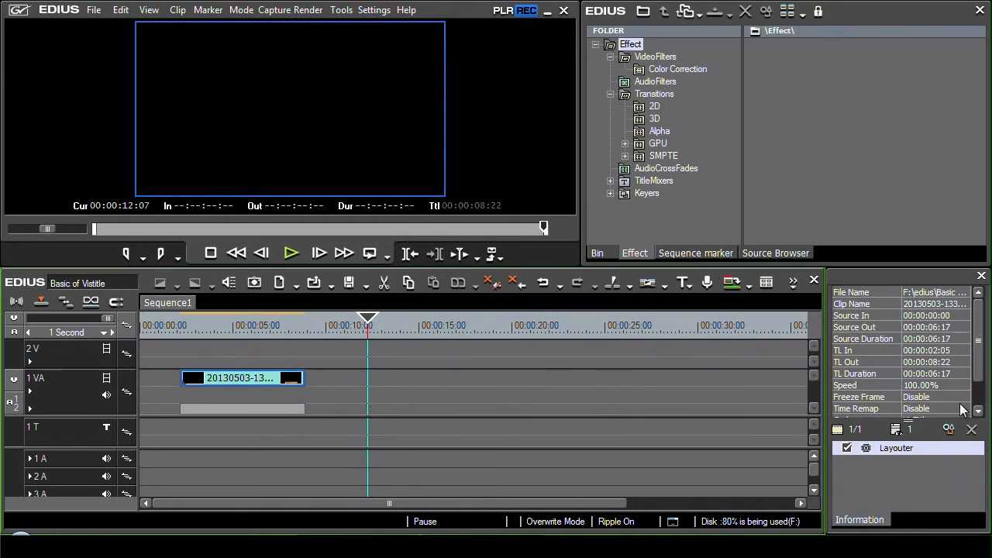
mouse_move(313, 387)
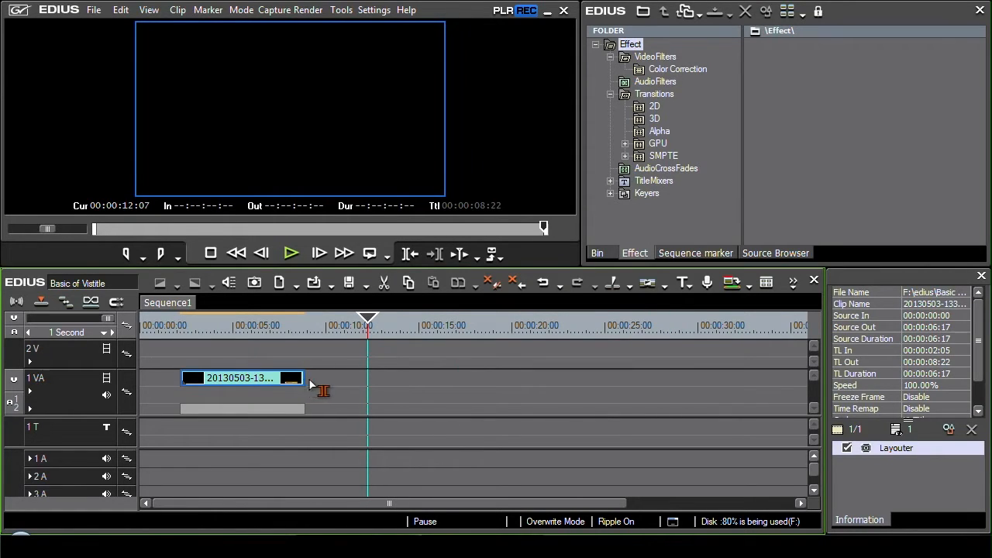
mouse_move(356, 391)
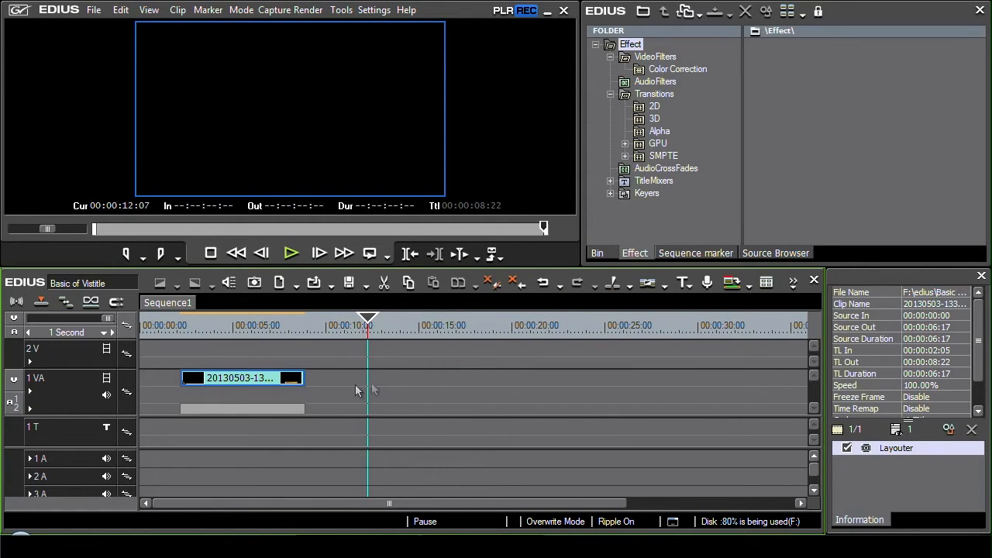
mouse_move(287, 459)
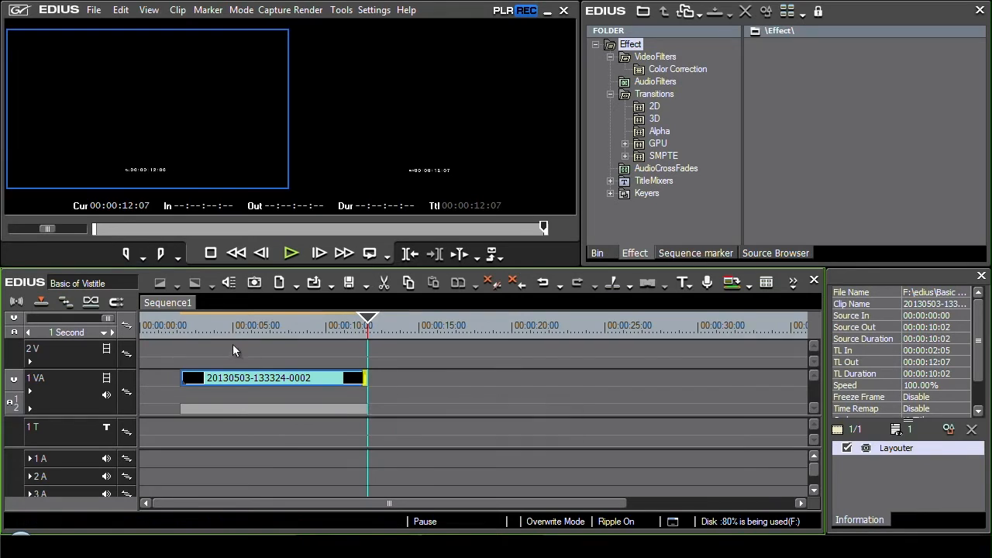
click(289, 255)
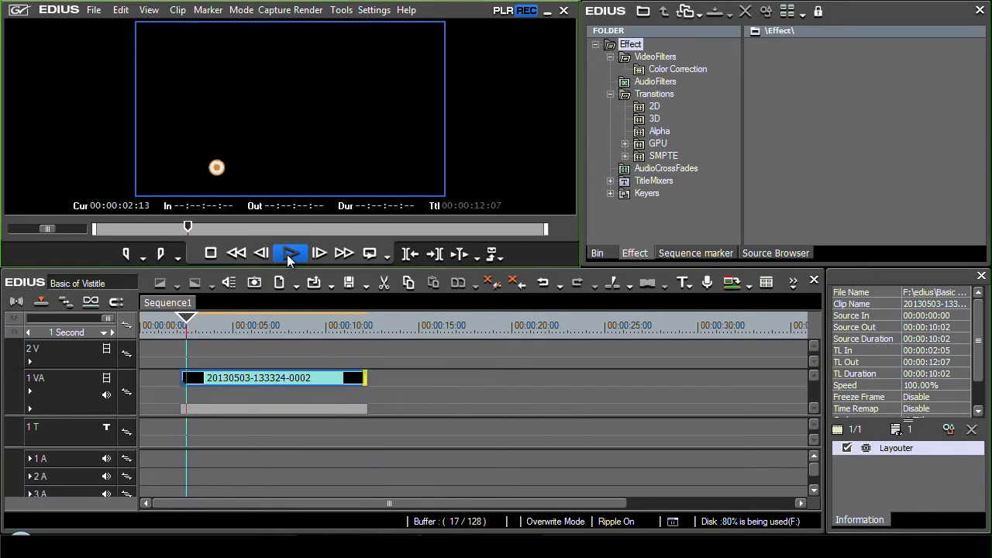
click(290, 253)
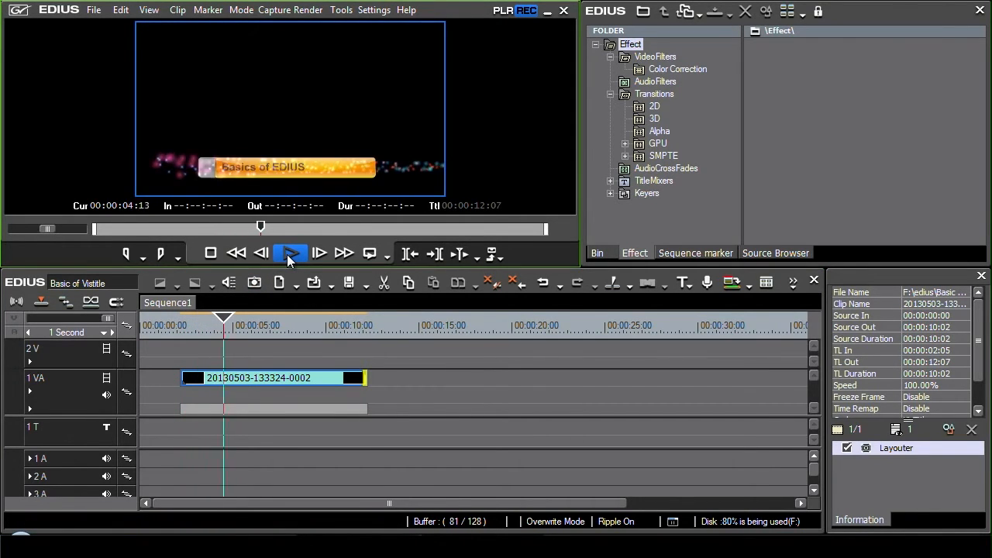
click(289, 255)
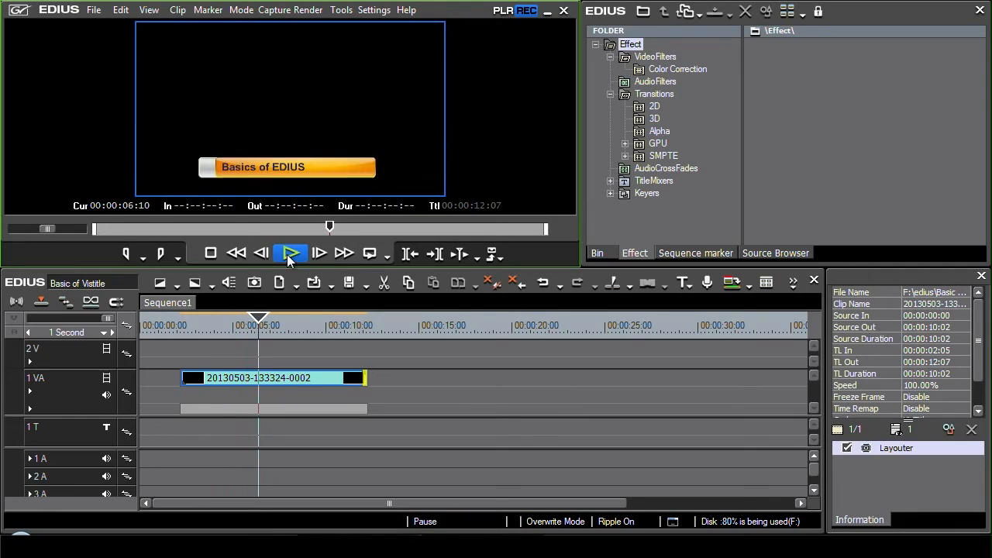
double_click(261, 379)
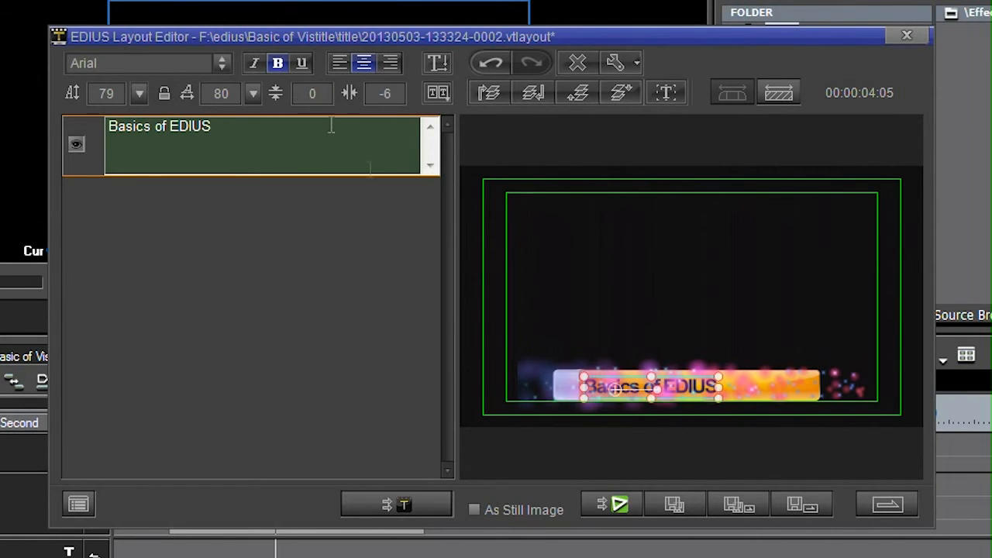
mouse_move(310, 251)
text(0)
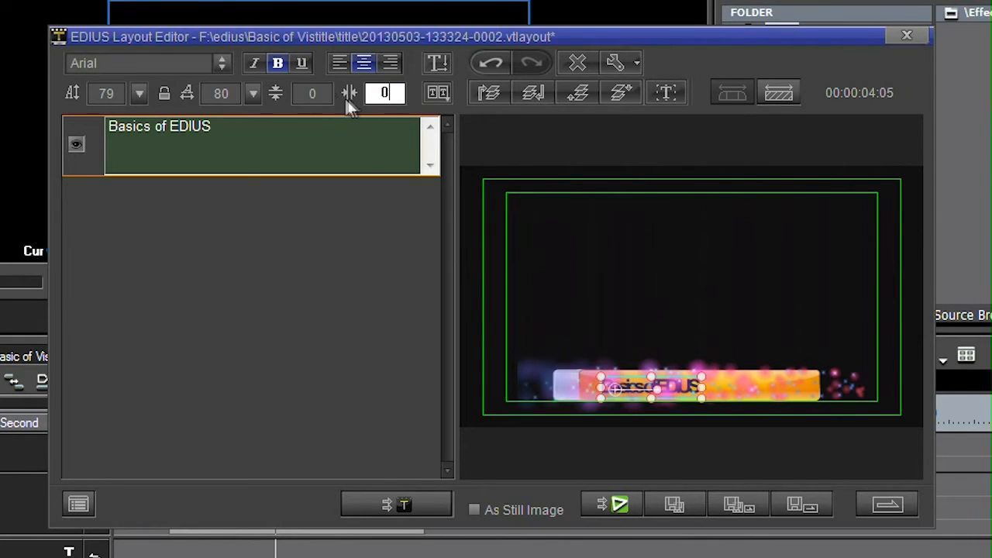
Set the letter spacing of 'Basics of EDIUS' to 0 in the Layout Editor.
click(301, 62)
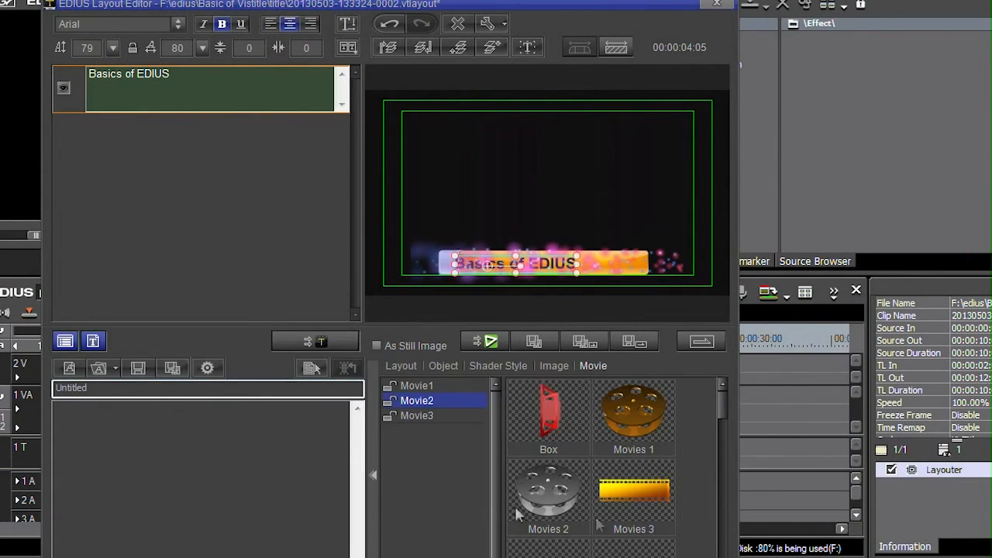
Add the Explode 4 movie object and move it to the title bar's left end.
scroll(down, 3)
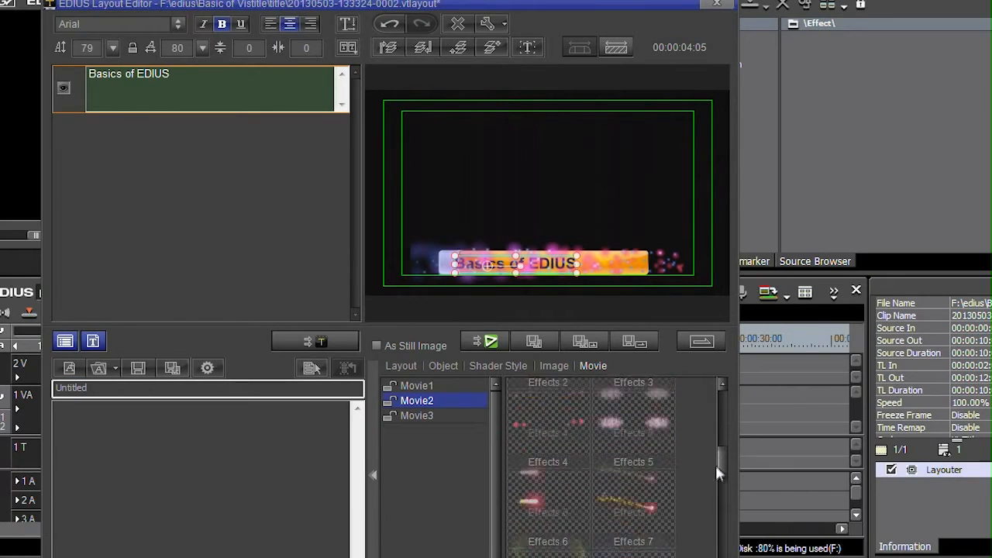
scroll(down, 3)
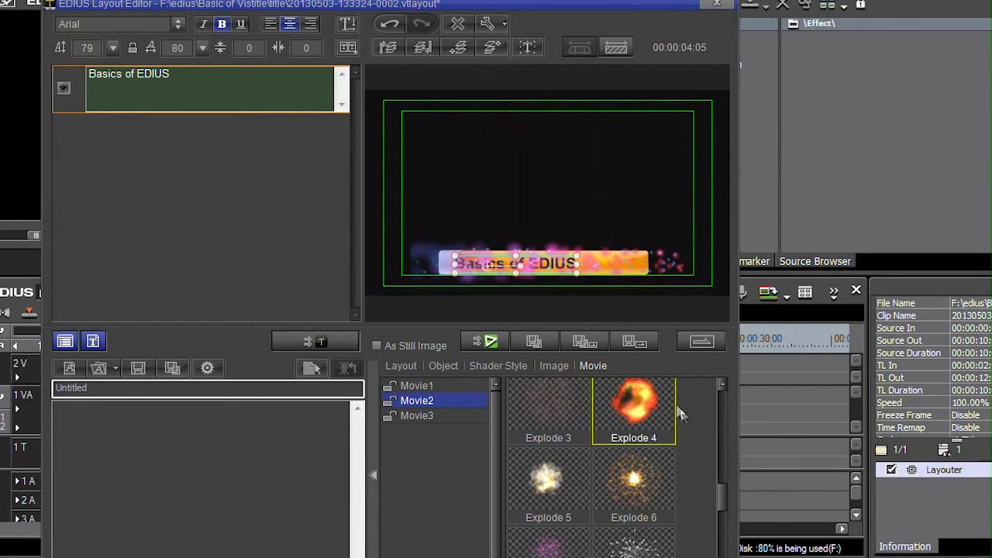
double_click(632, 411)
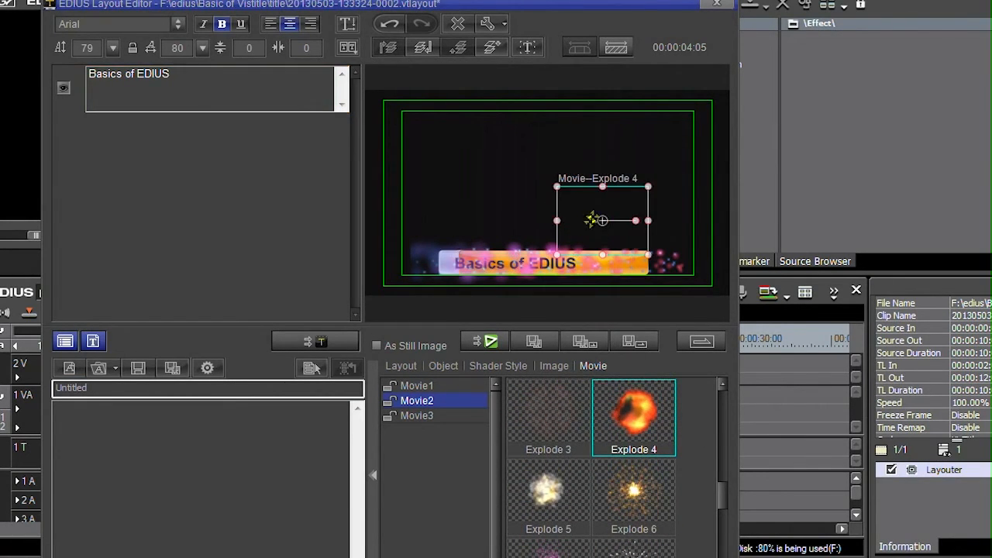
drag(601, 220, 447, 264)
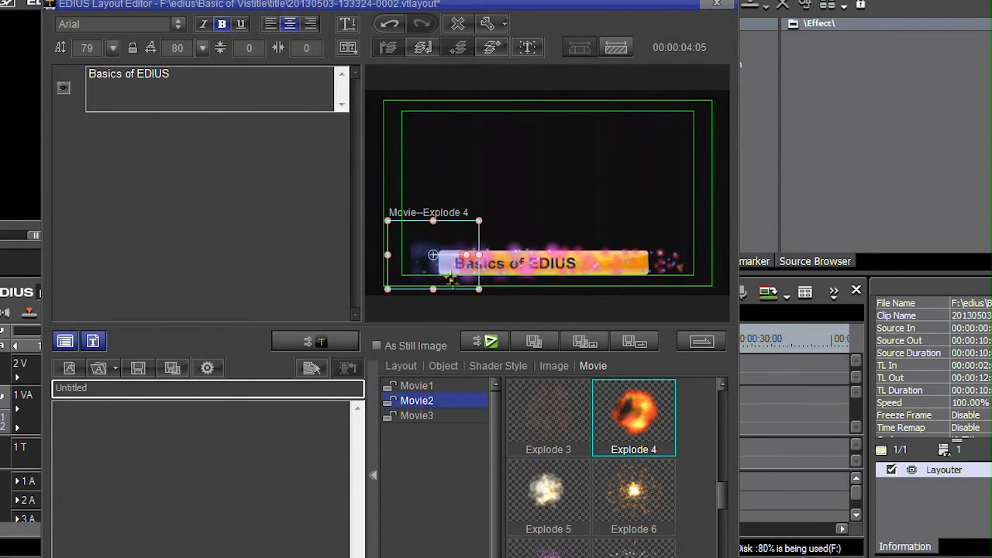
mouse_move(627, 422)
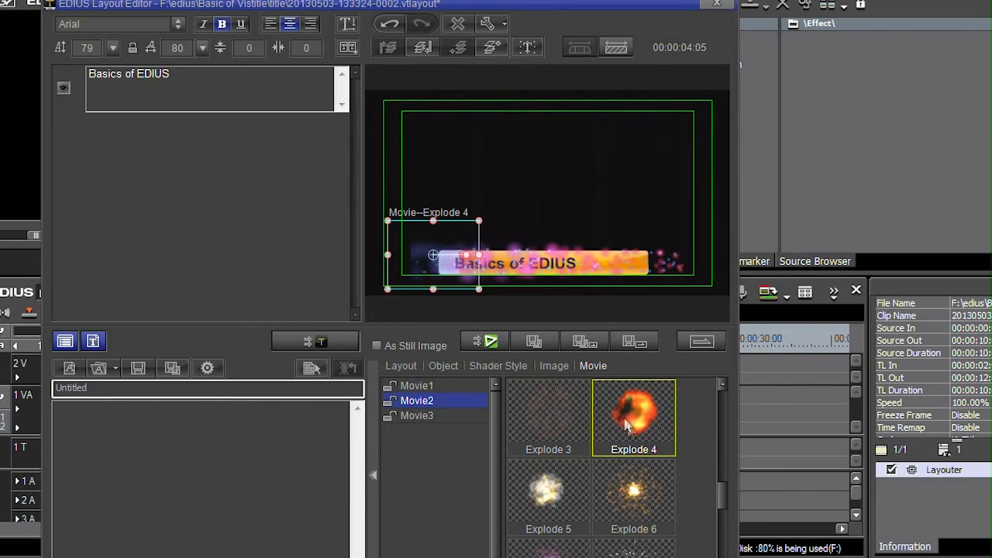
mouse_move(459, 296)
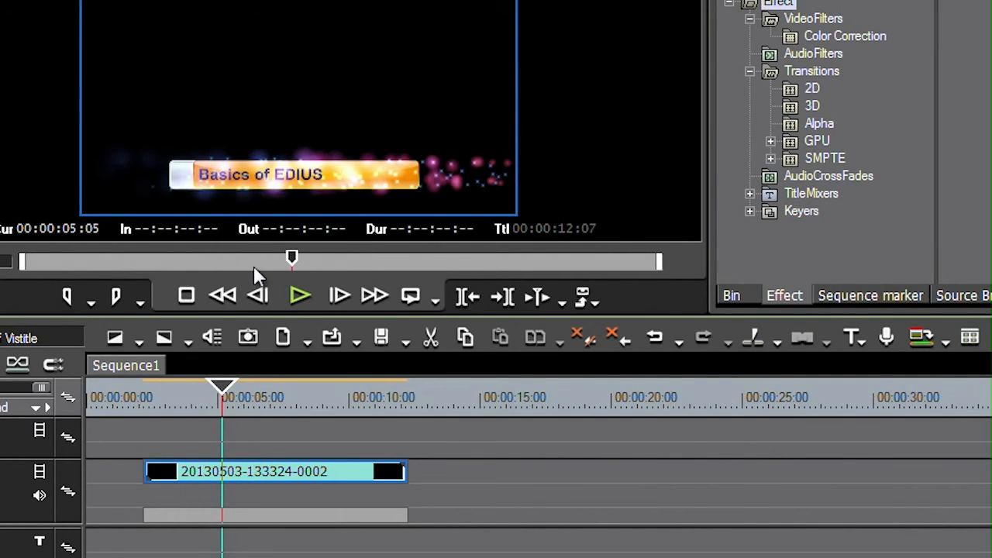
mouse_move(240, 484)
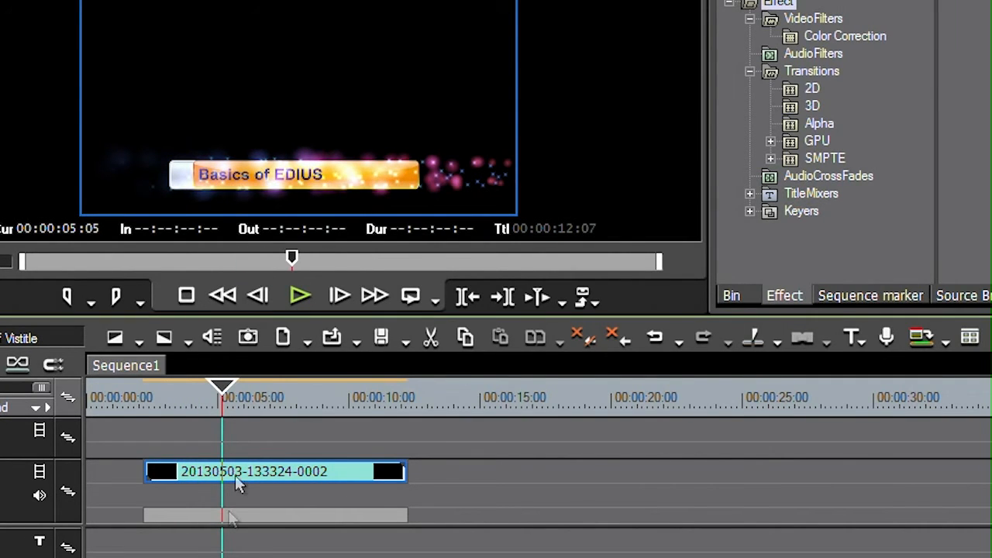
Drag the copied title clip into place after the first one on the video track.
drag(223, 388, 178, 388)
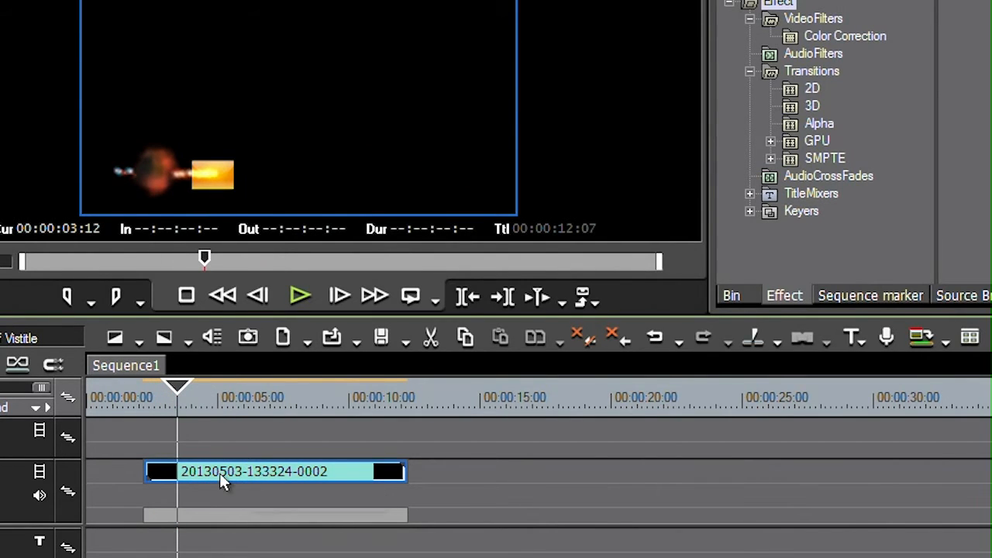
mouse_move(244, 473)
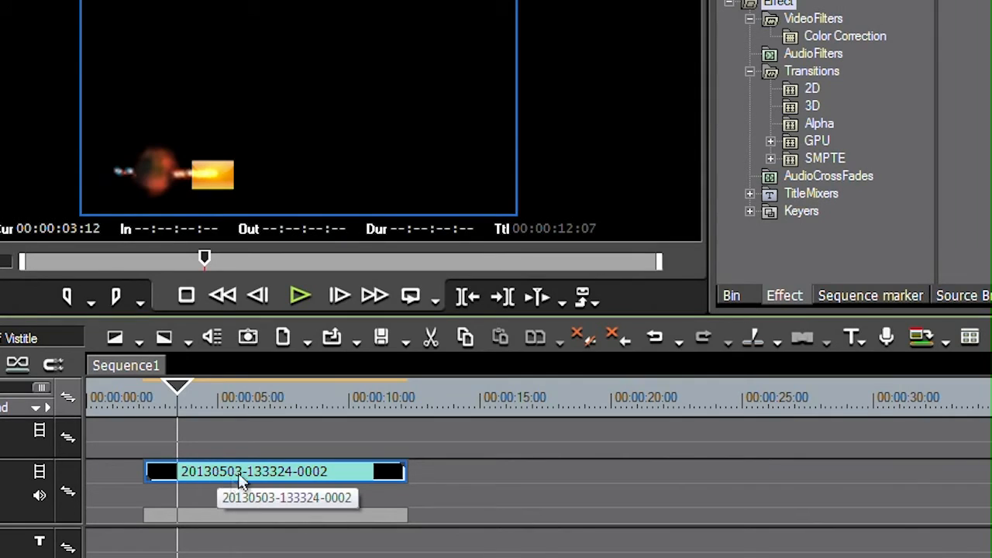
mouse_move(248, 478)
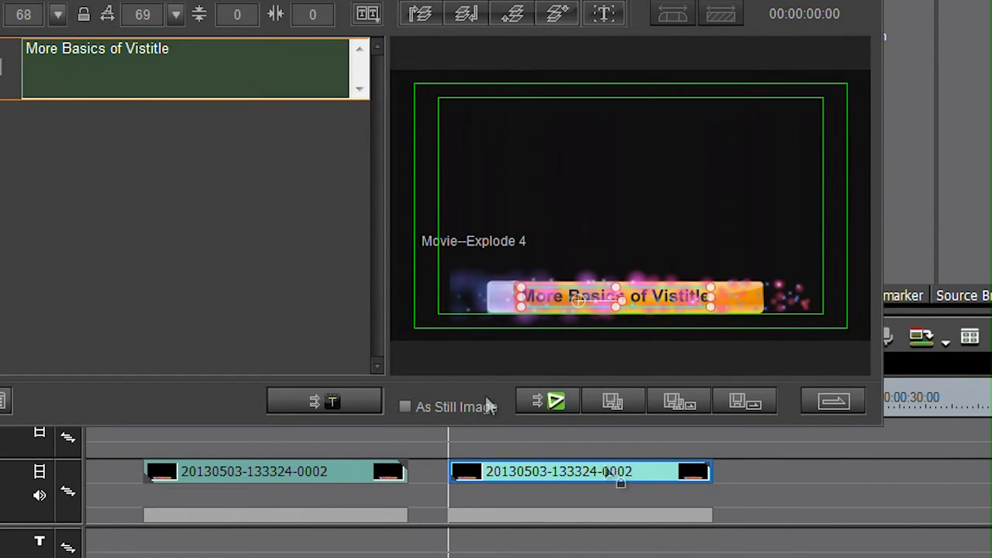
mouse_move(787, 437)
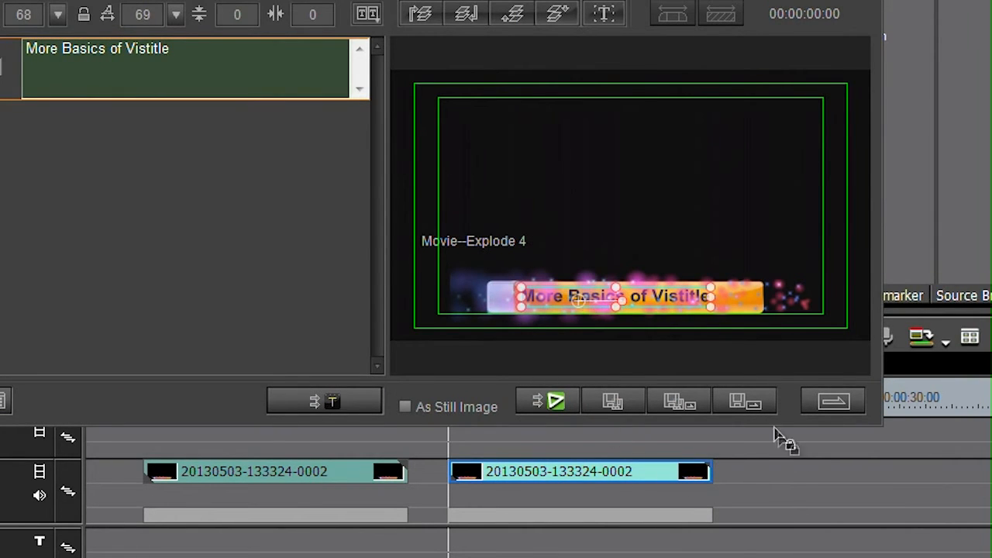
mouse_move(744, 400)
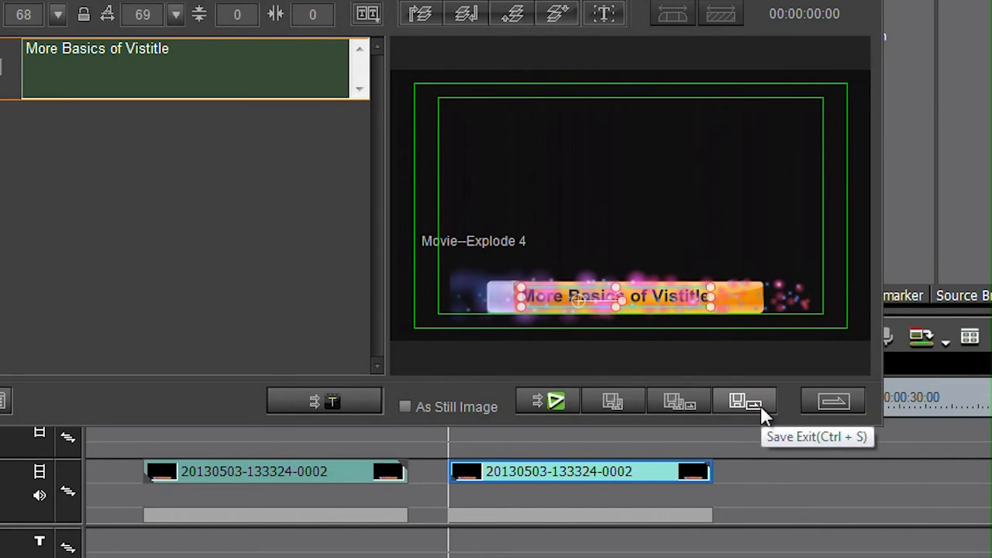
mouse_move(333, 489)
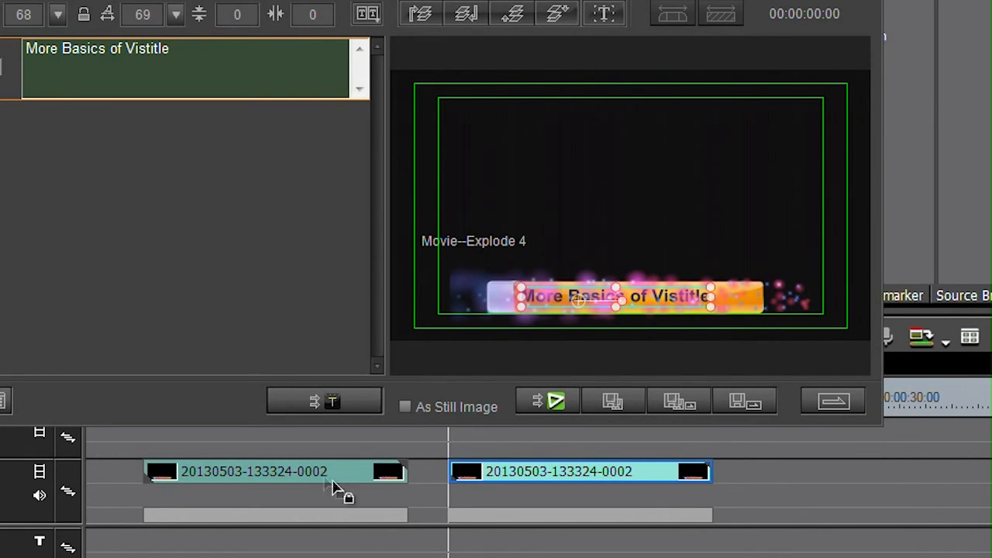
mouse_move(679, 366)
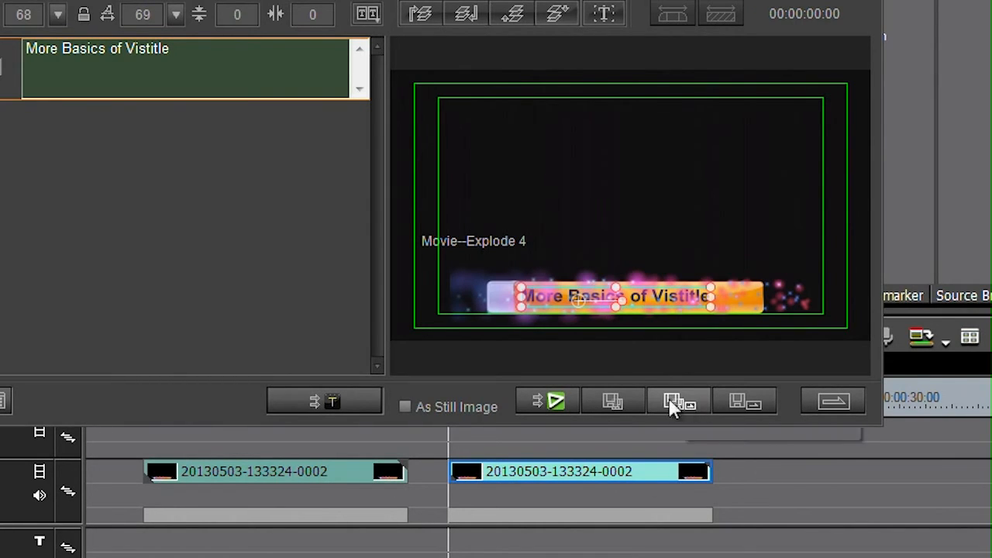
mouse_move(679, 400)
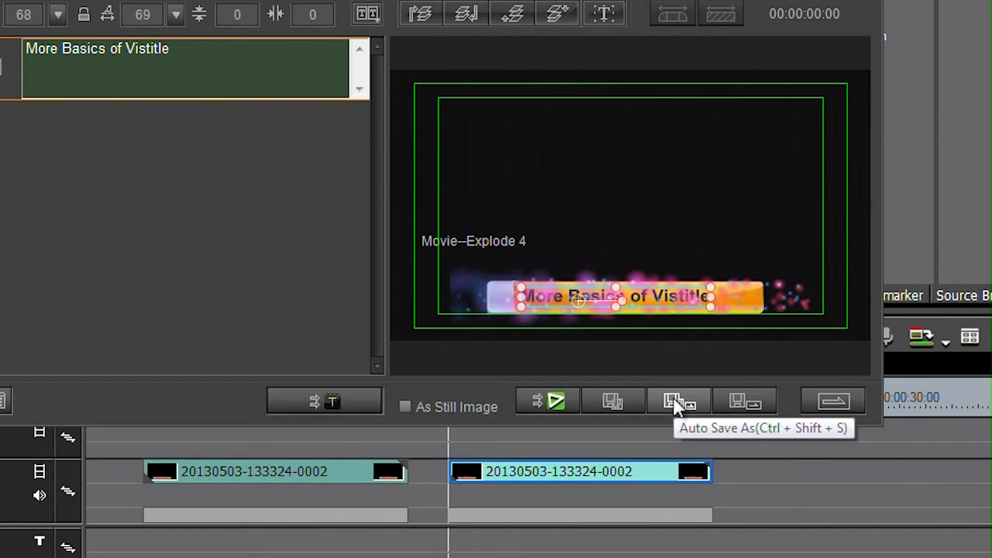
mouse_move(685, 418)
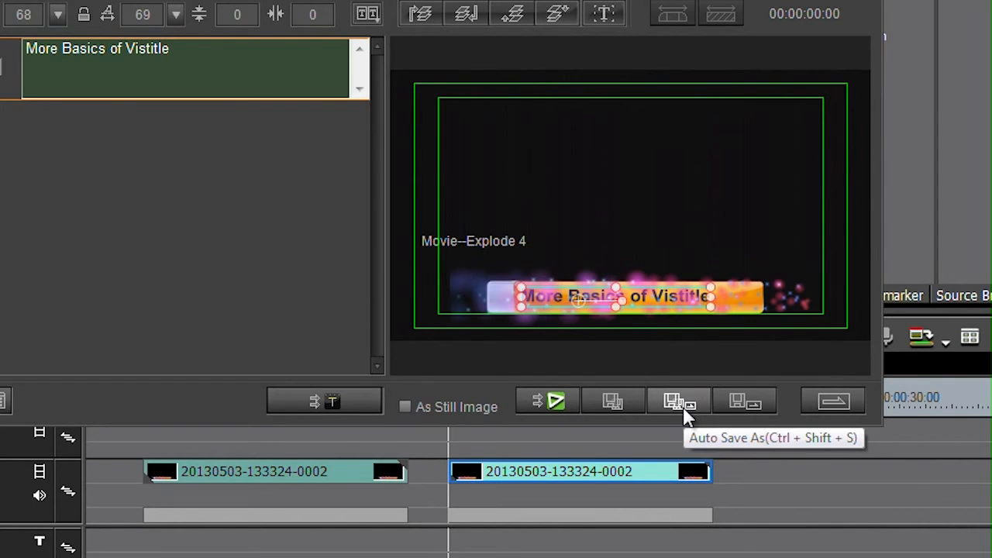
Save the edited title as a new layout file named 'more basics of vistitle'.
click(679, 400)
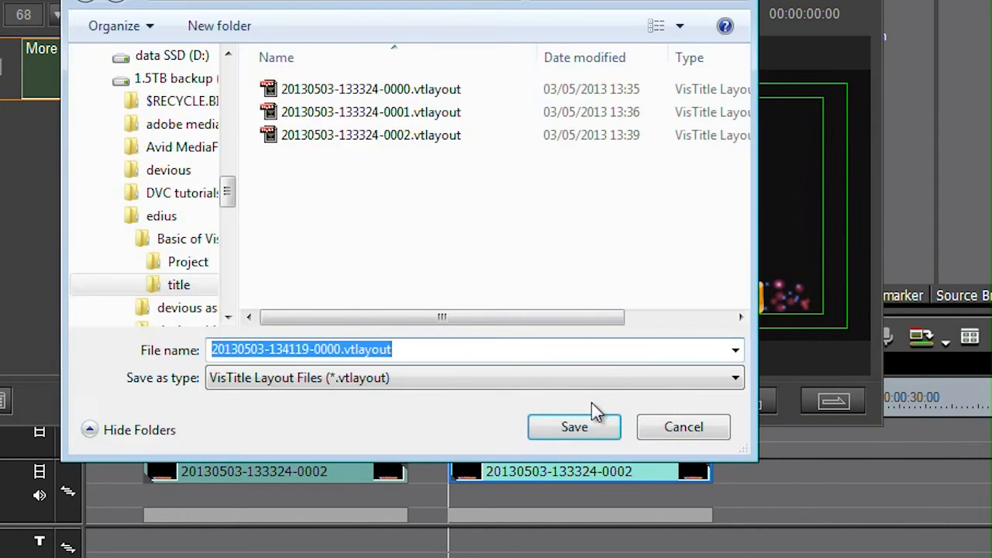
text(more)
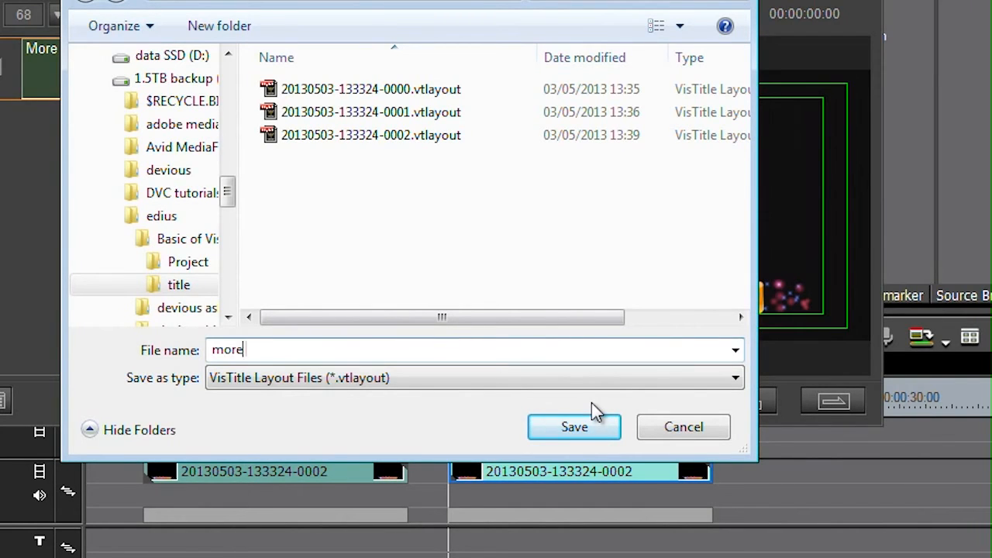
text(basics of)
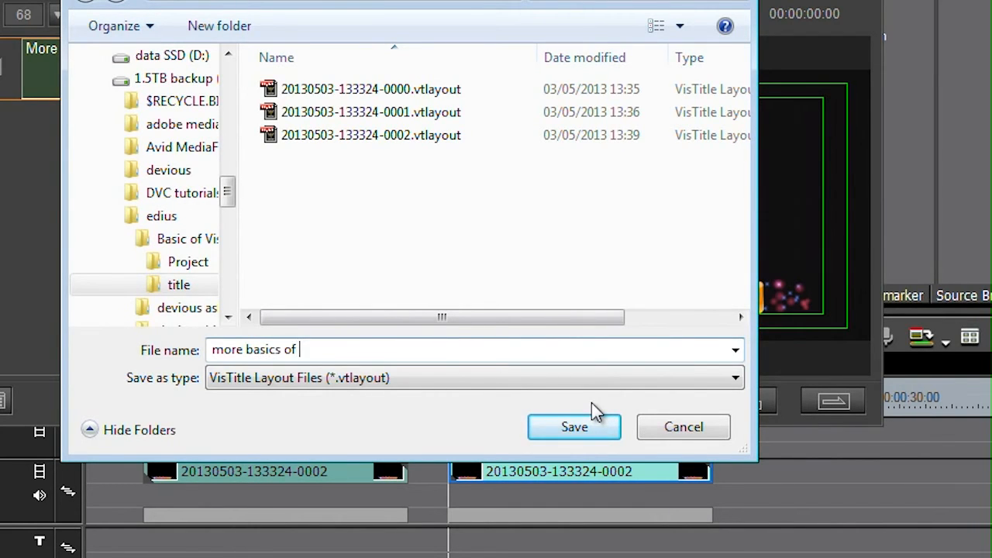
click(574, 426)
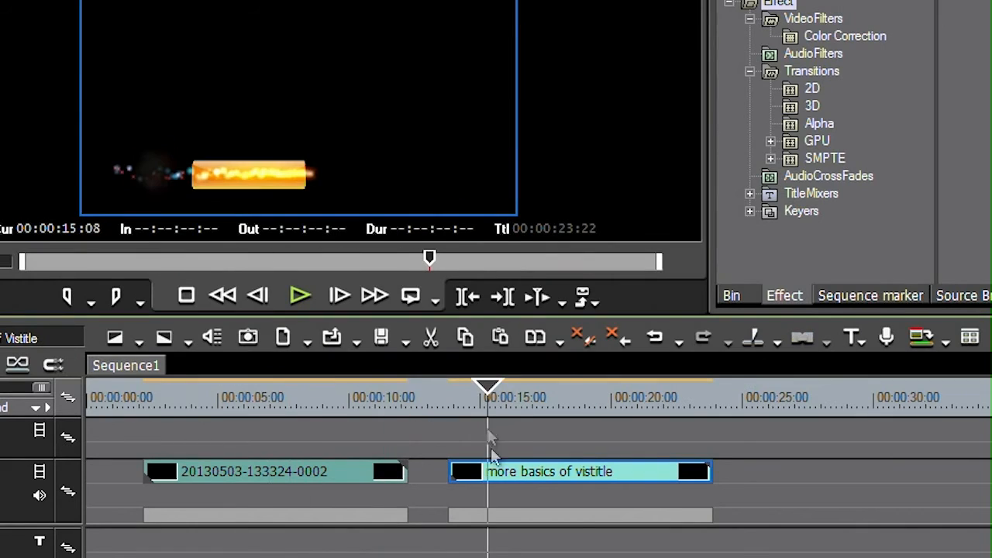
mouse_move(205, 478)
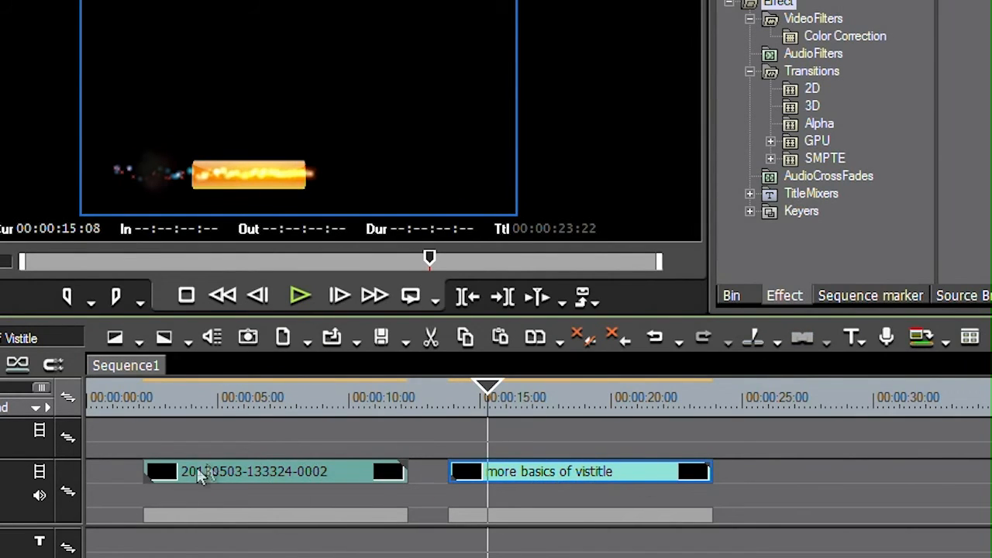
mouse_move(449, 431)
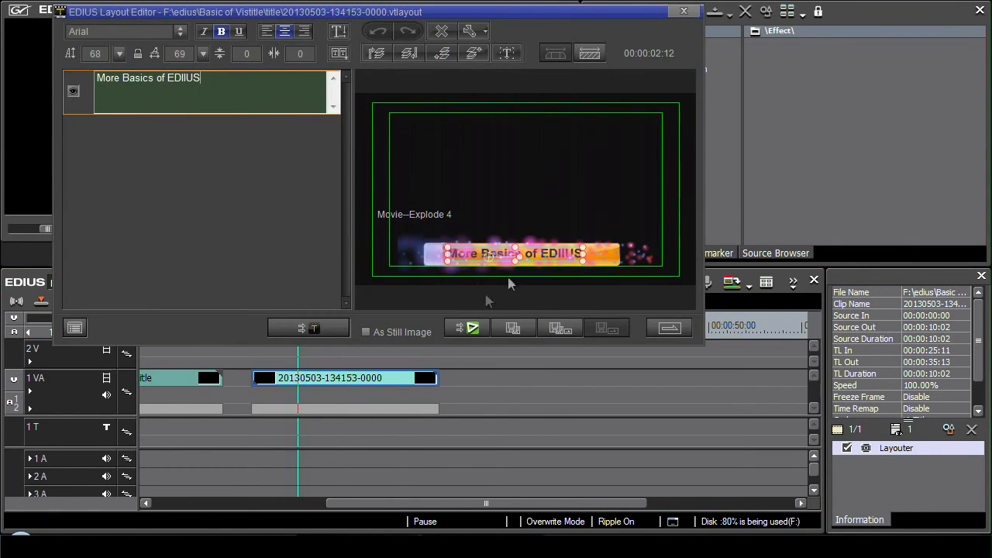
mouse_move(441, 332)
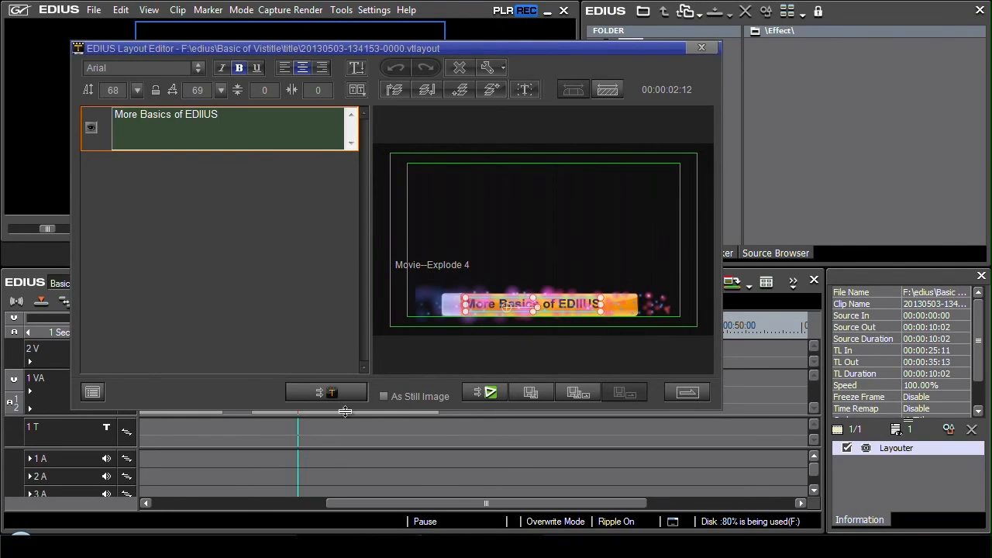
mouse_move(325, 393)
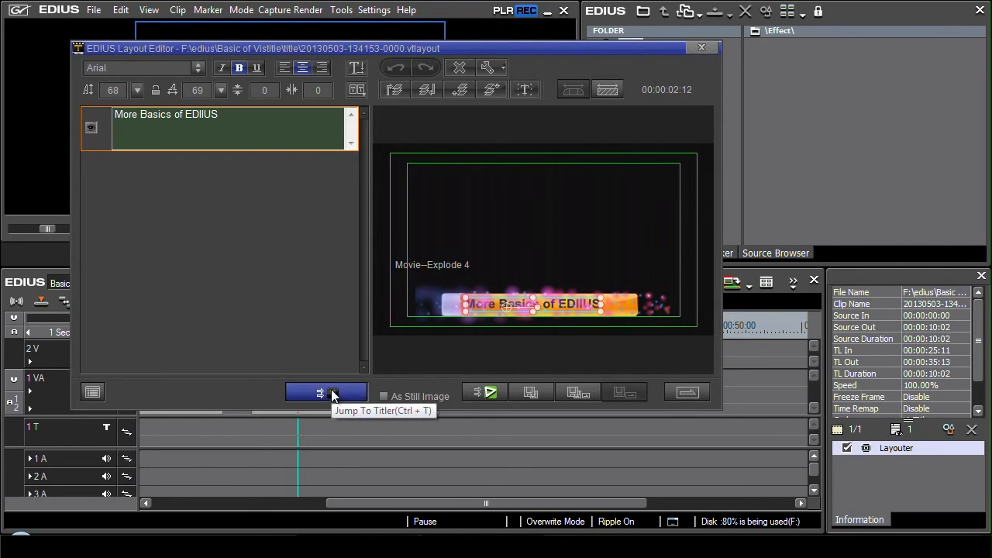
Jump to VisTitle with the title and pick its Plugin track for retiming.
click(333, 394)
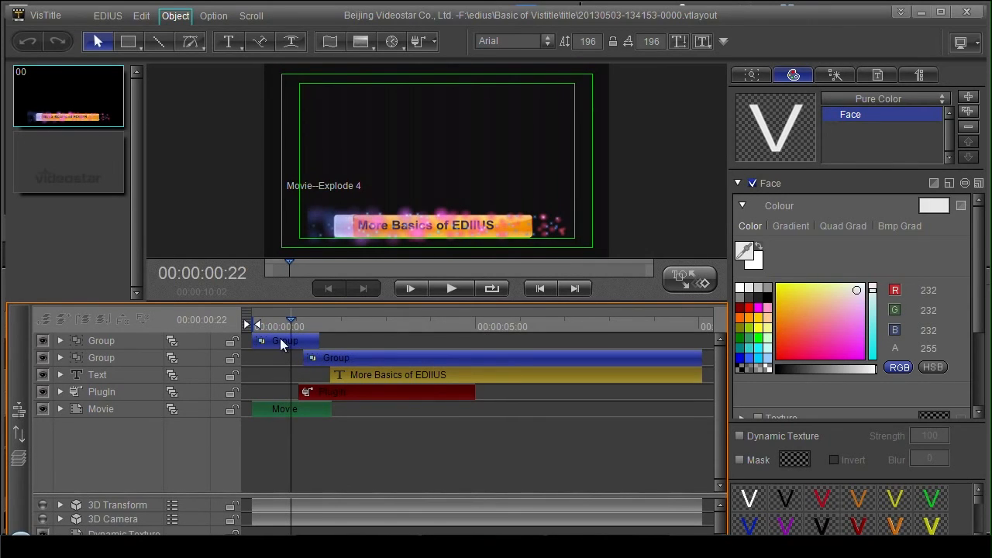
mouse_move(295, 347)
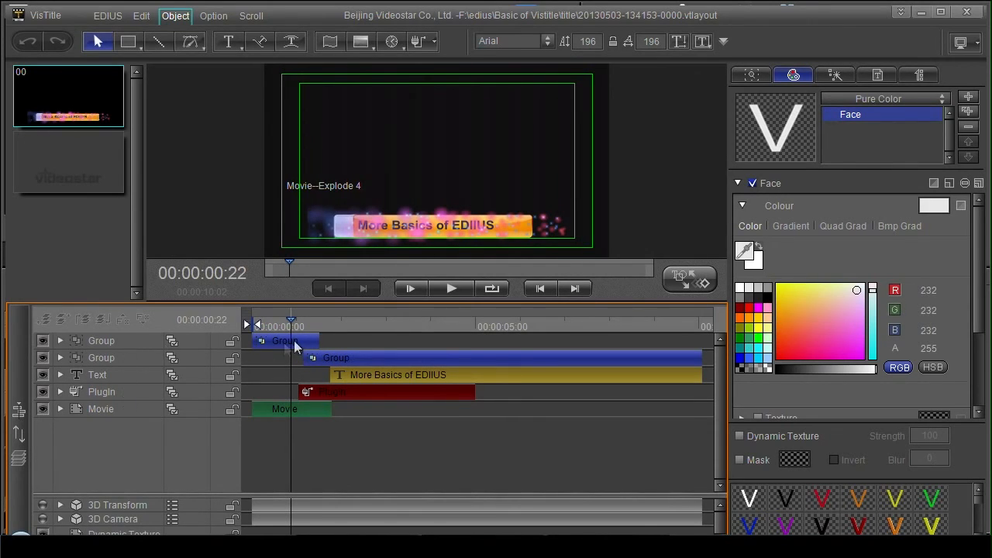
click(791, 226)
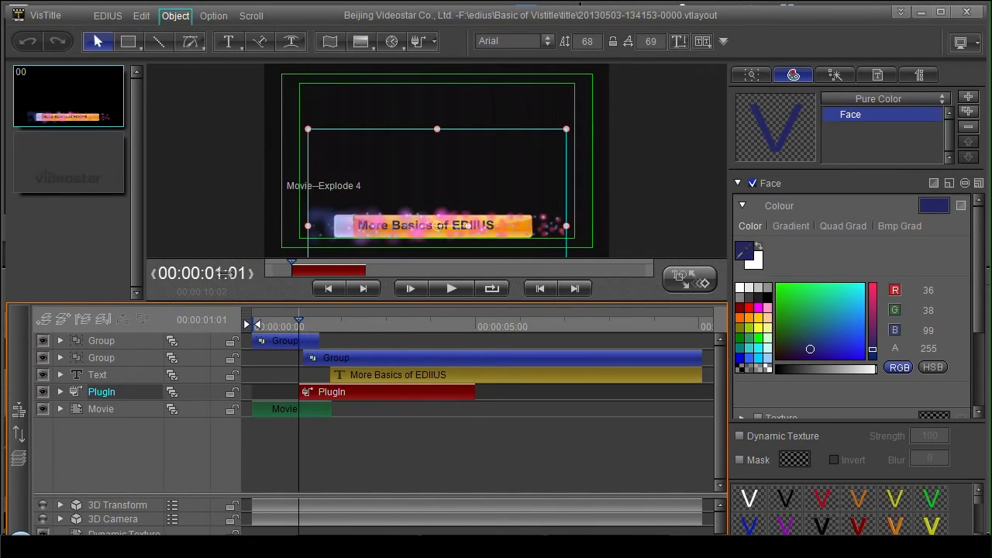
Stretch the Plugin clip's right edge so the explosion runs to about 00:00:03:03.
click(474, 325)
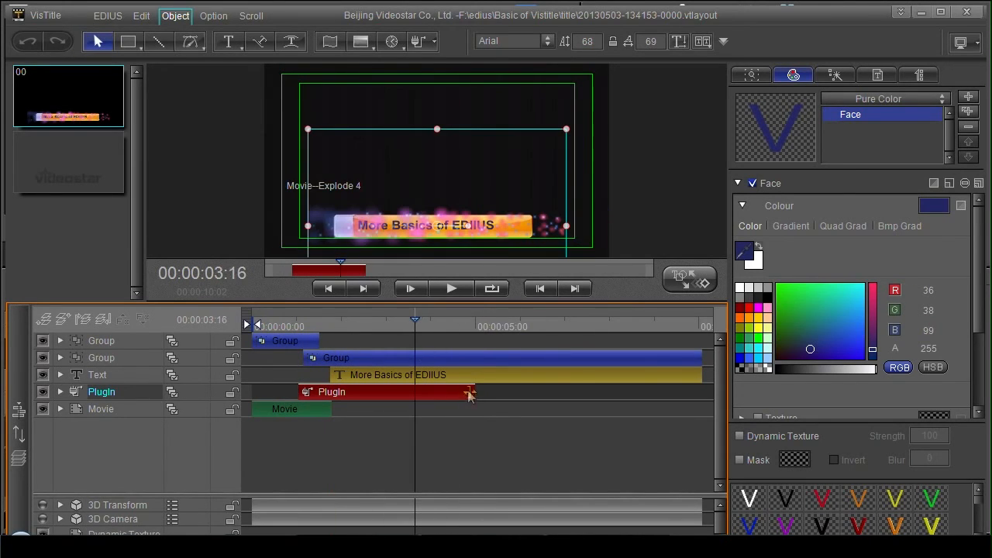
drag(468, 391, 530, 390)
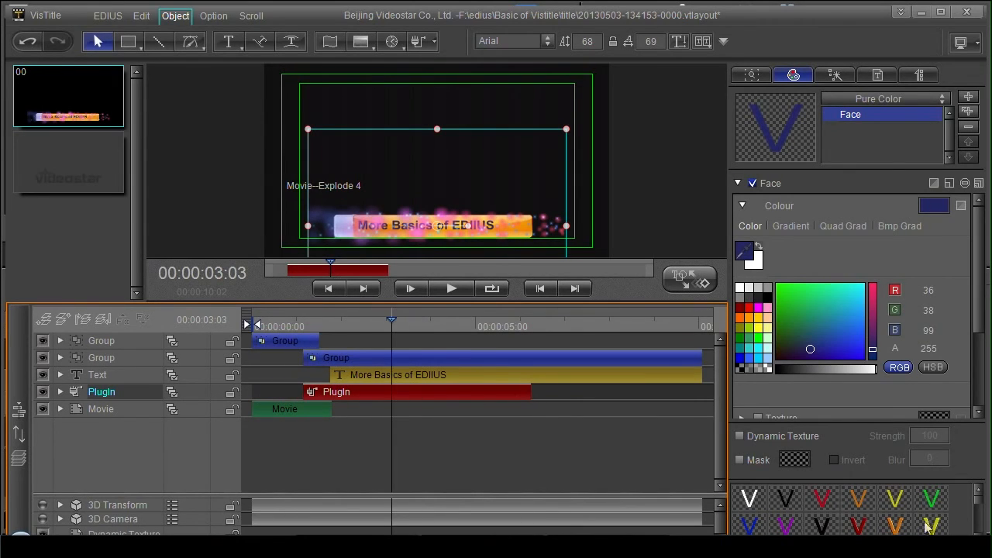
mouse_move(605, 238)
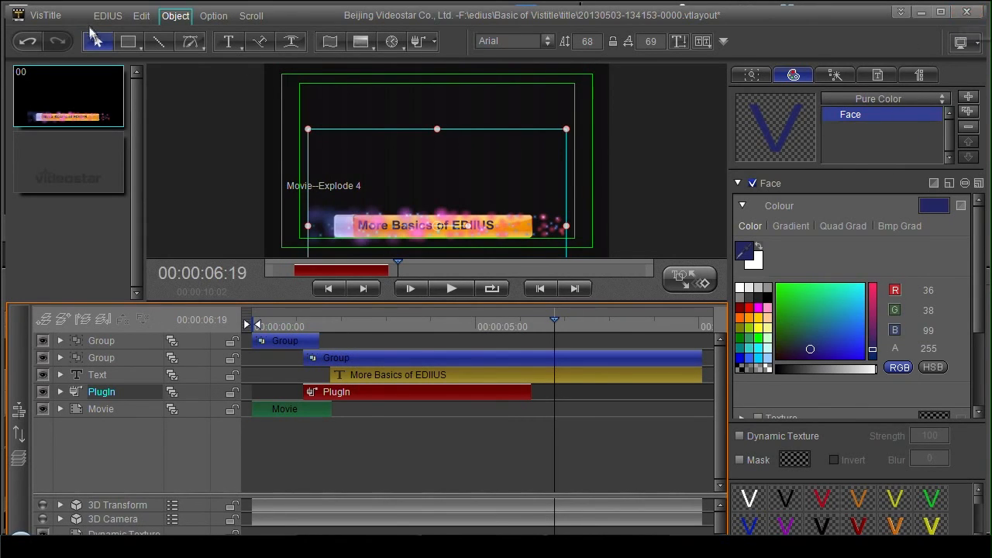
Save and exit VisTitle, returning to EDIUS with the retimed title on the second clip.
click(107, 16)
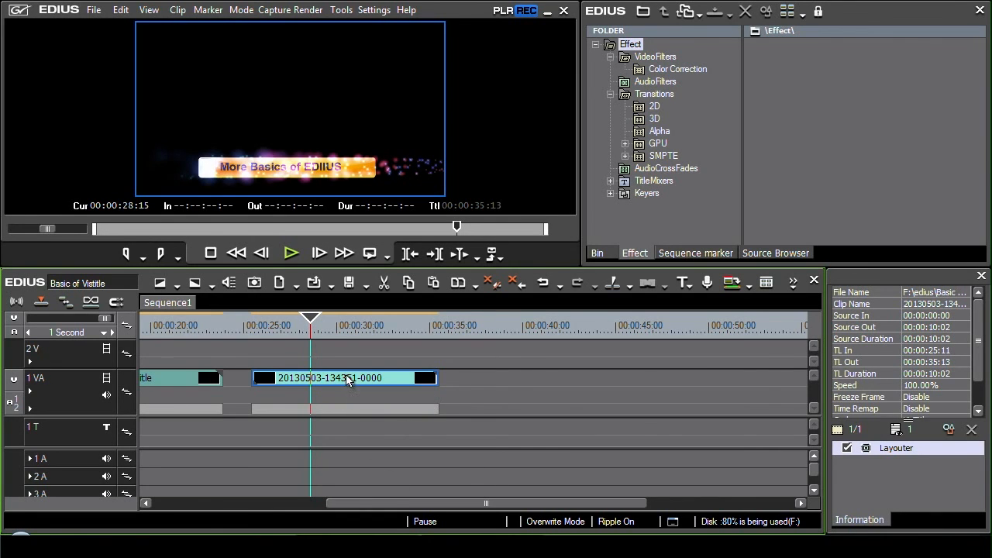
Reopen the second title in VisTitle and preview it at about 00:00:05:06.
double_click(344, 378)
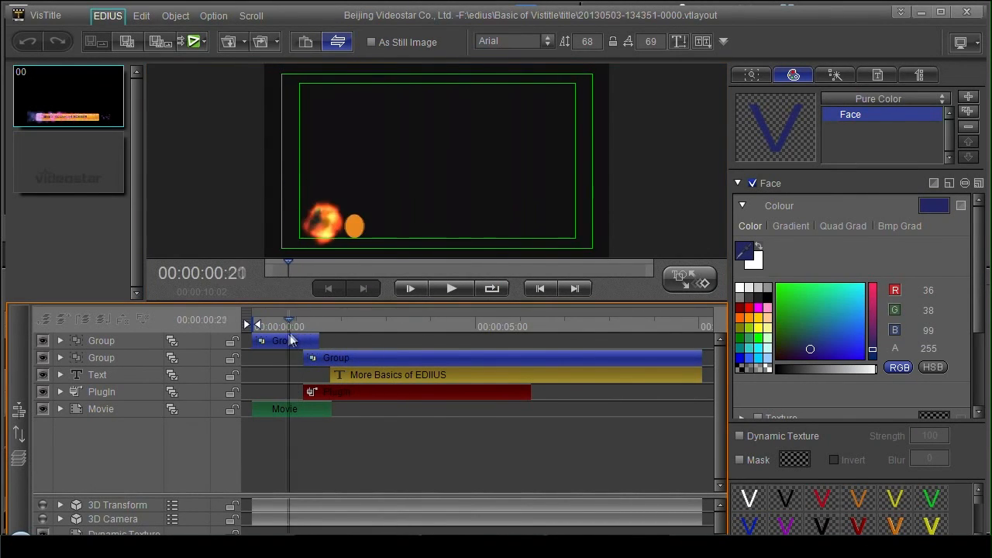
click(487, 341)
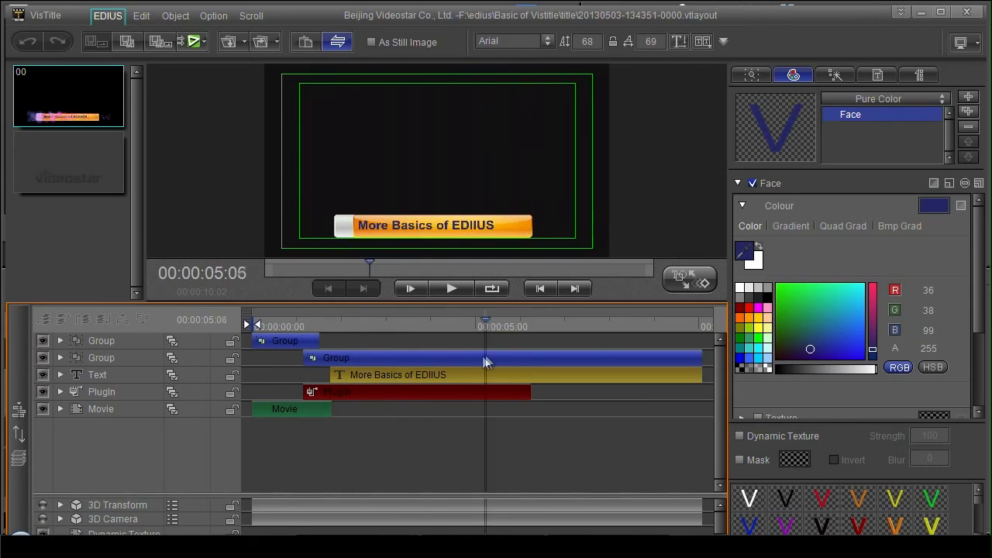